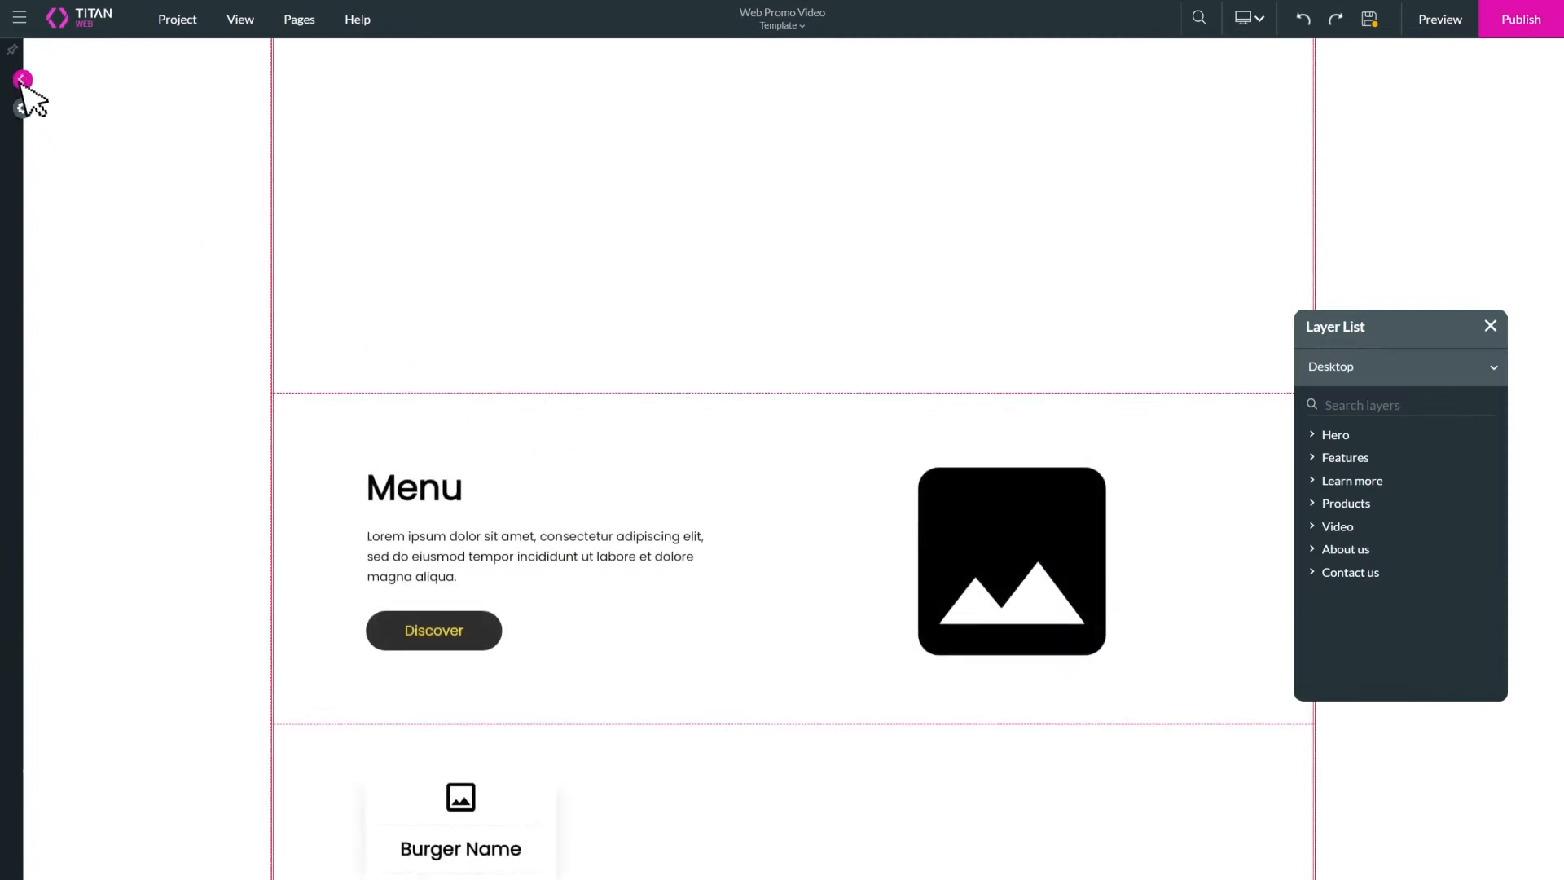
- Add a Hero Text strip titled 'Burgers Place' with the burger photo as background
{"action": "left_click", "coordinate": [22, 79]}
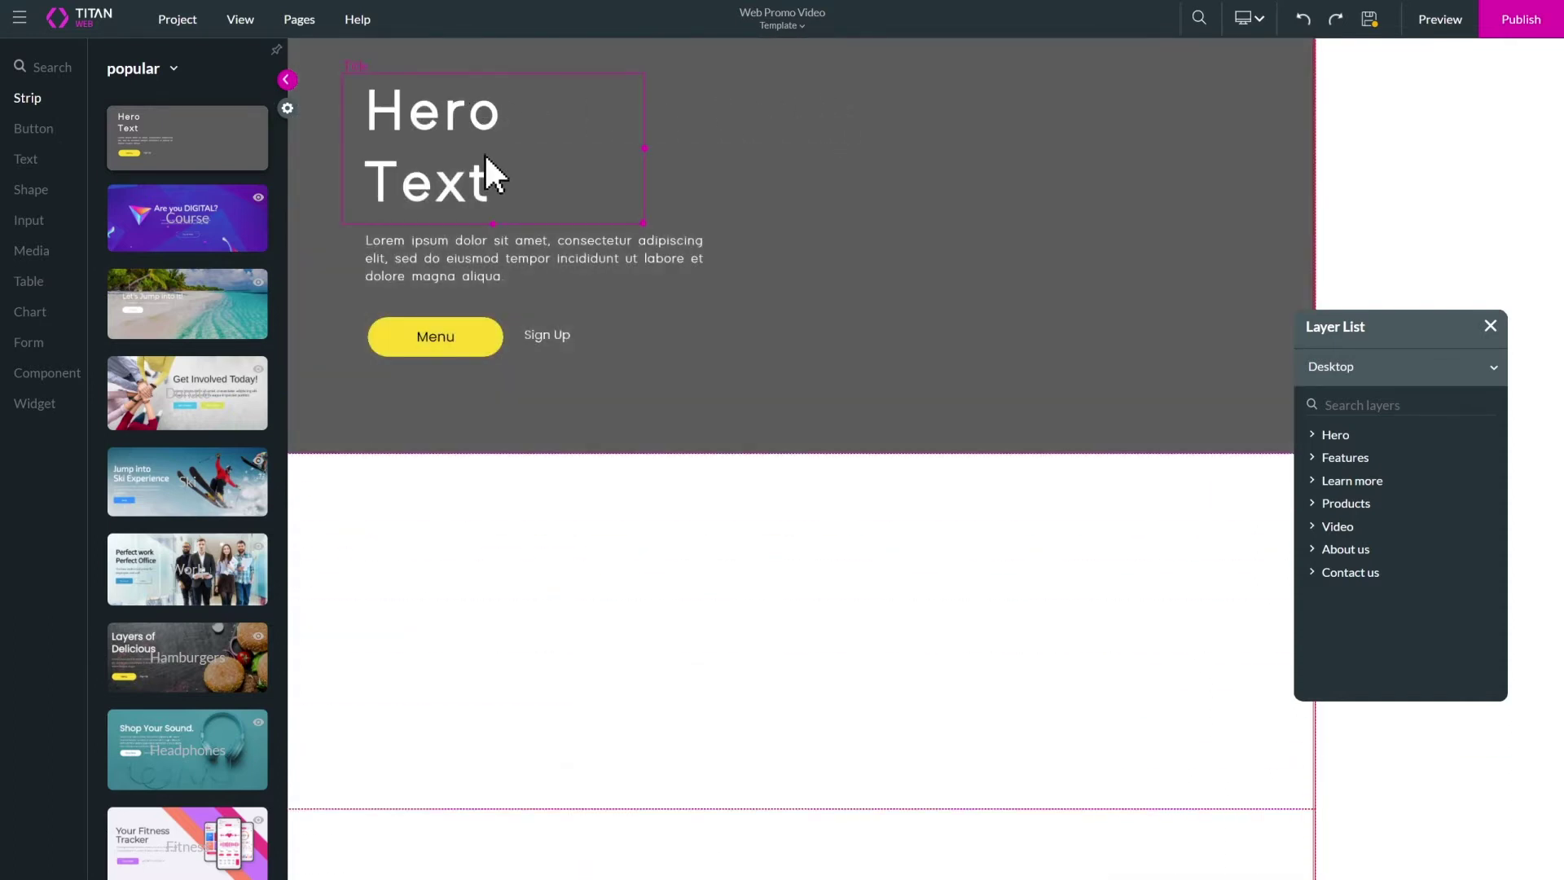
{"action": "type", "text": "Burgers"}
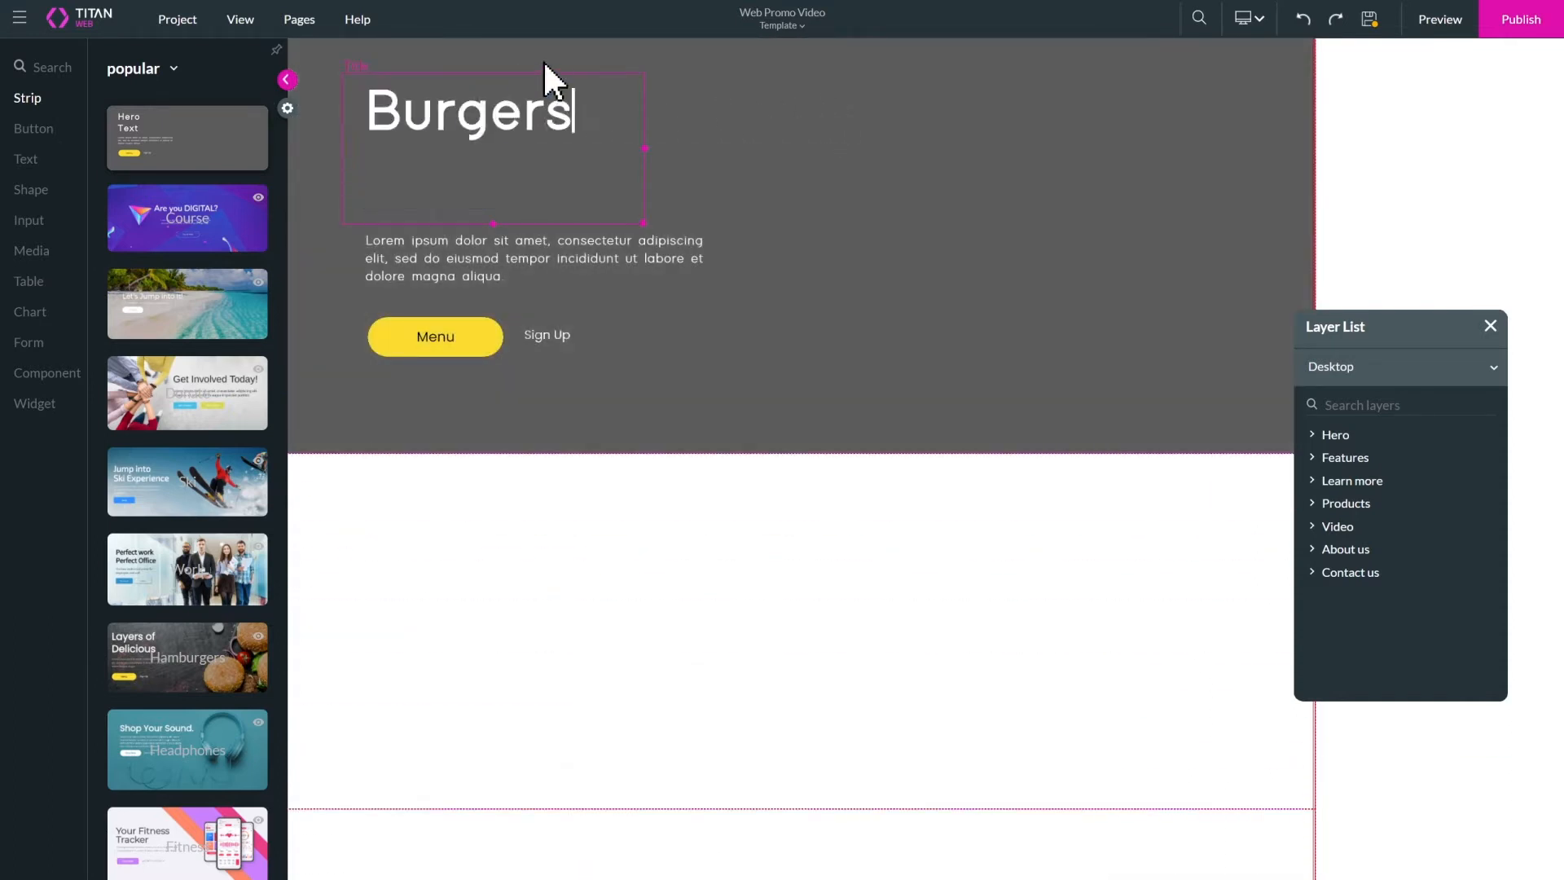
{"action": "left_click", "coordinate": [825, 415]}
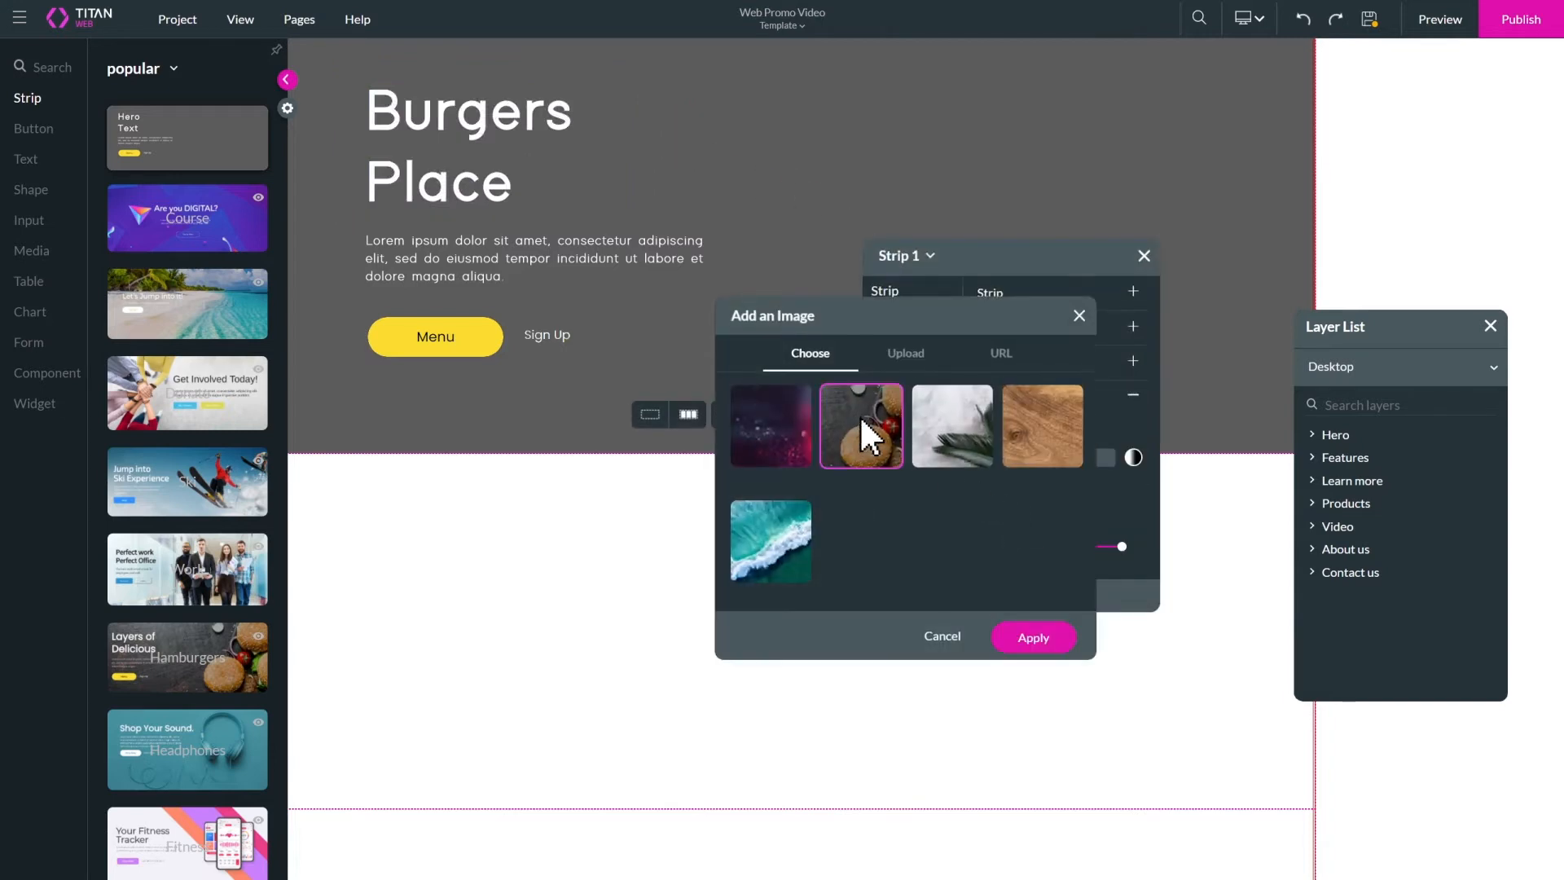
{"action": "left_click", "coordinate": [1032, 637]}
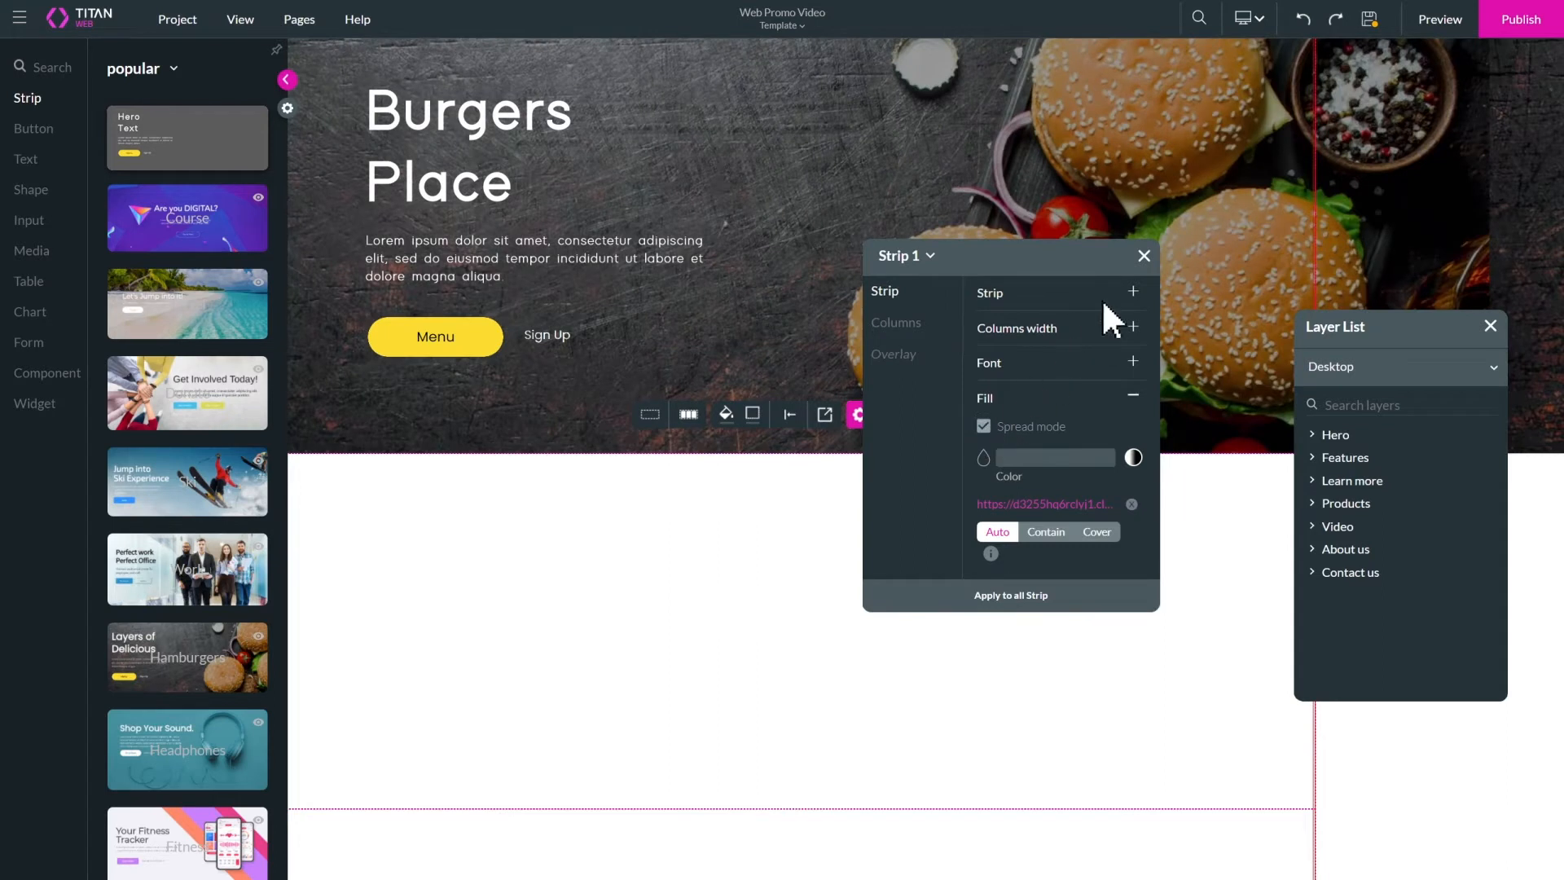
{"action": "left_click", "coordinate": [46, 373]}
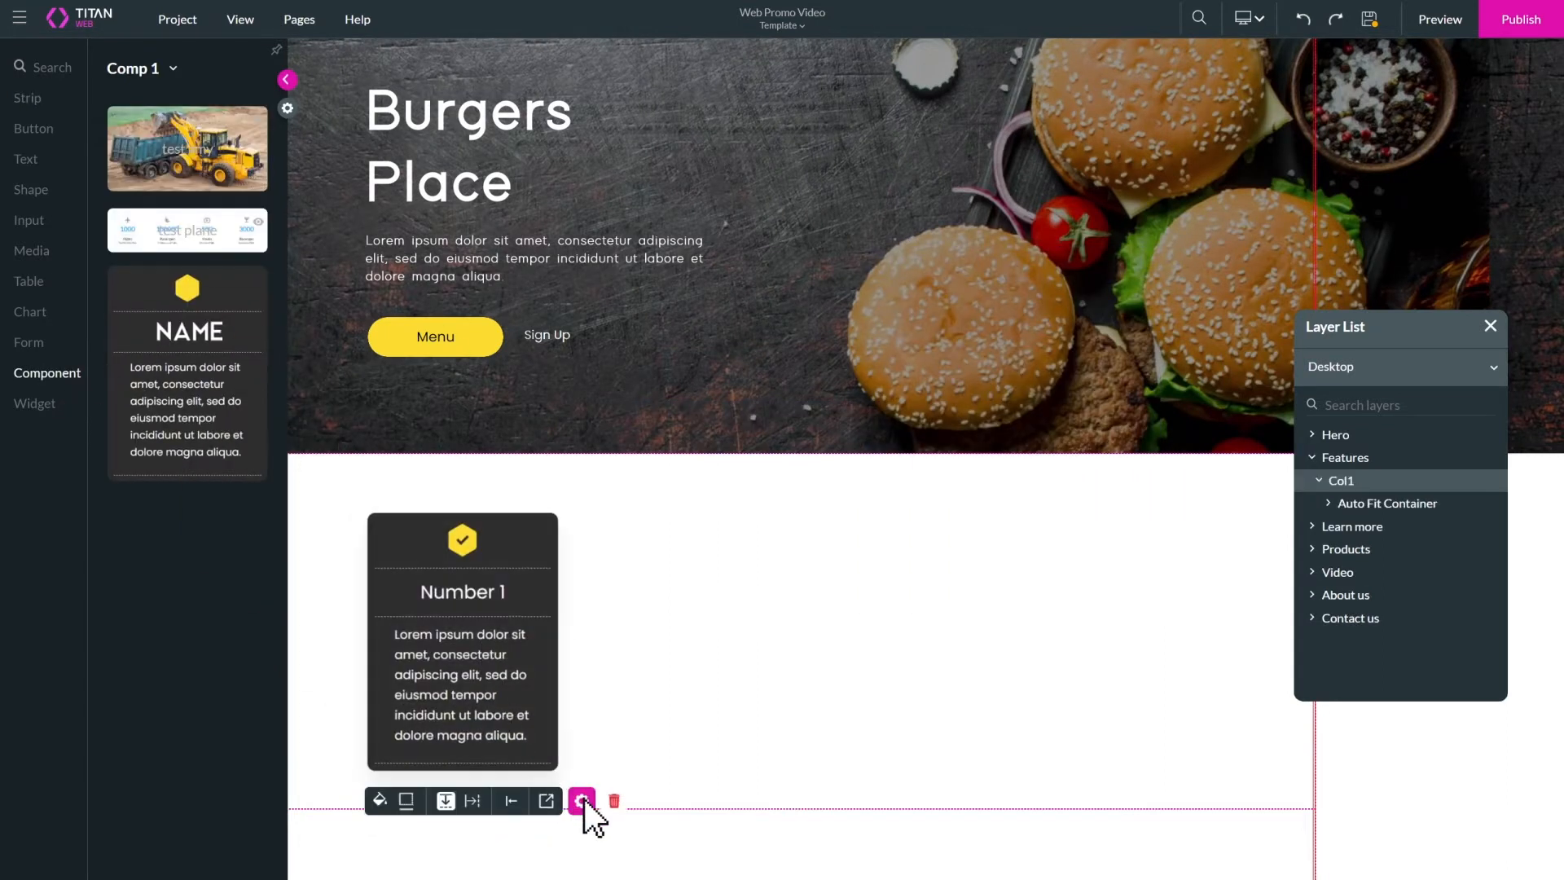
- Make the Number 1 card column repeat, pulling up to 30 Salesforce Services records
{"action": "left_click", "coordinate": [582, 800]}
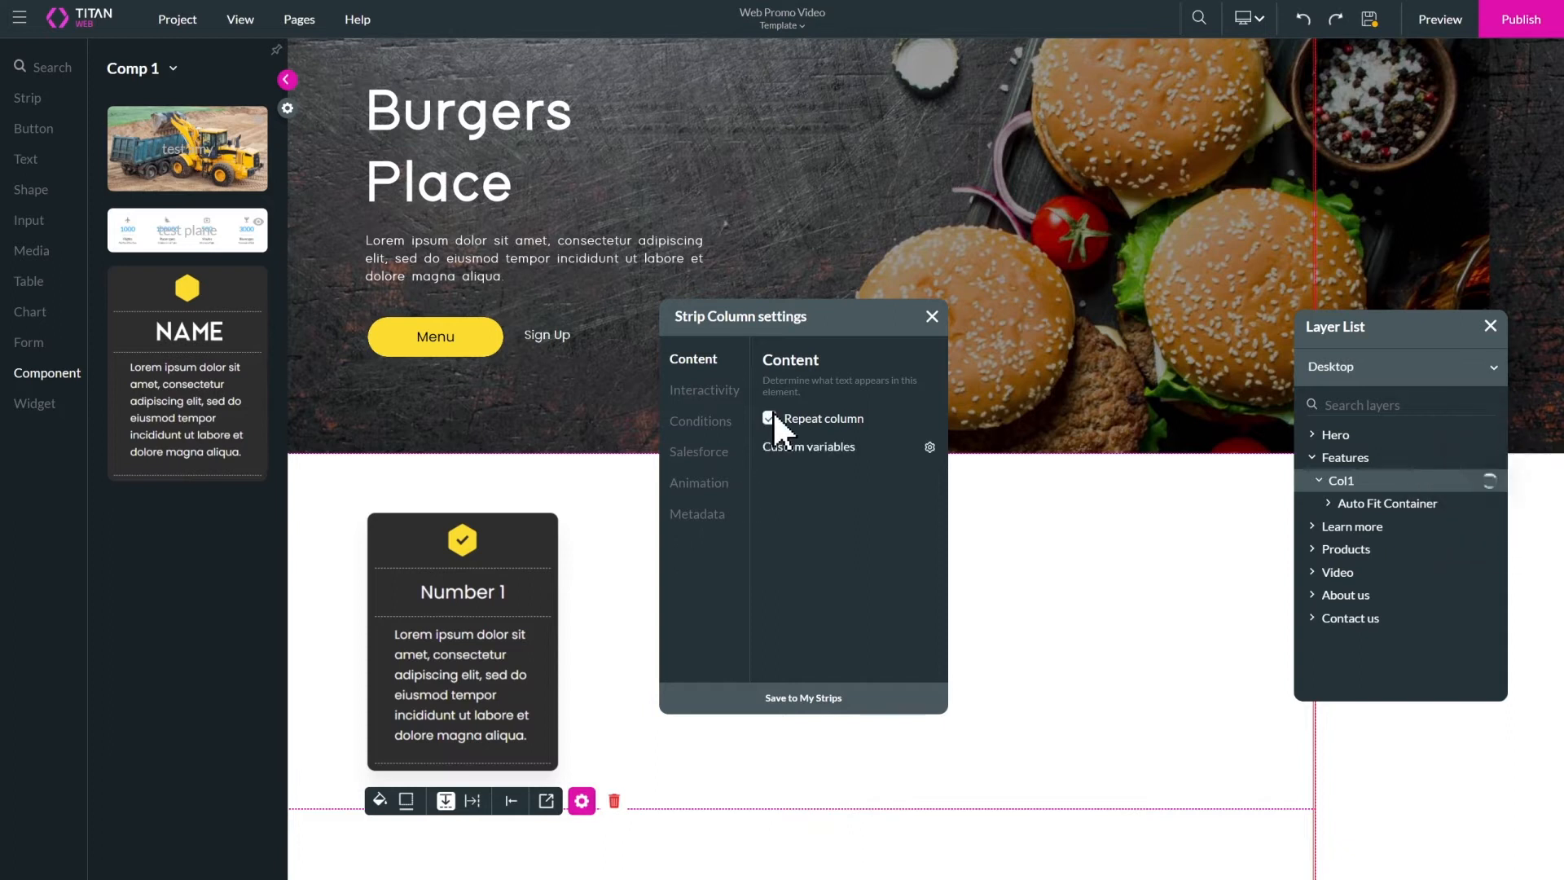
{"action": "left_click", "coordinate": [699, 450]}
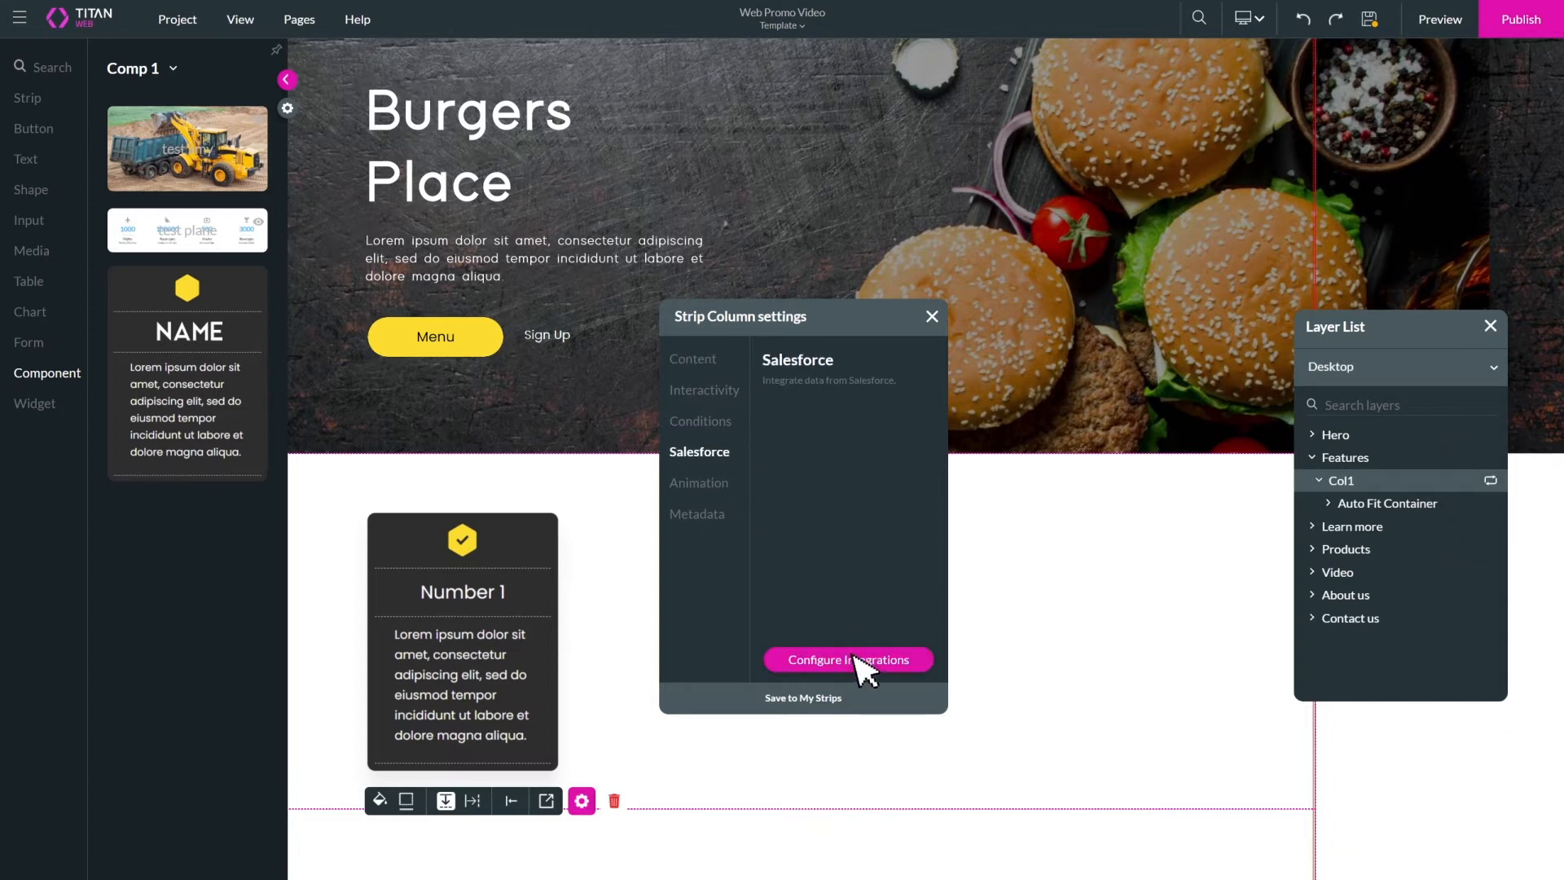
{"action": "left_click", "coordinate": [848, 659]}
{"action": "type", "text": "services"}
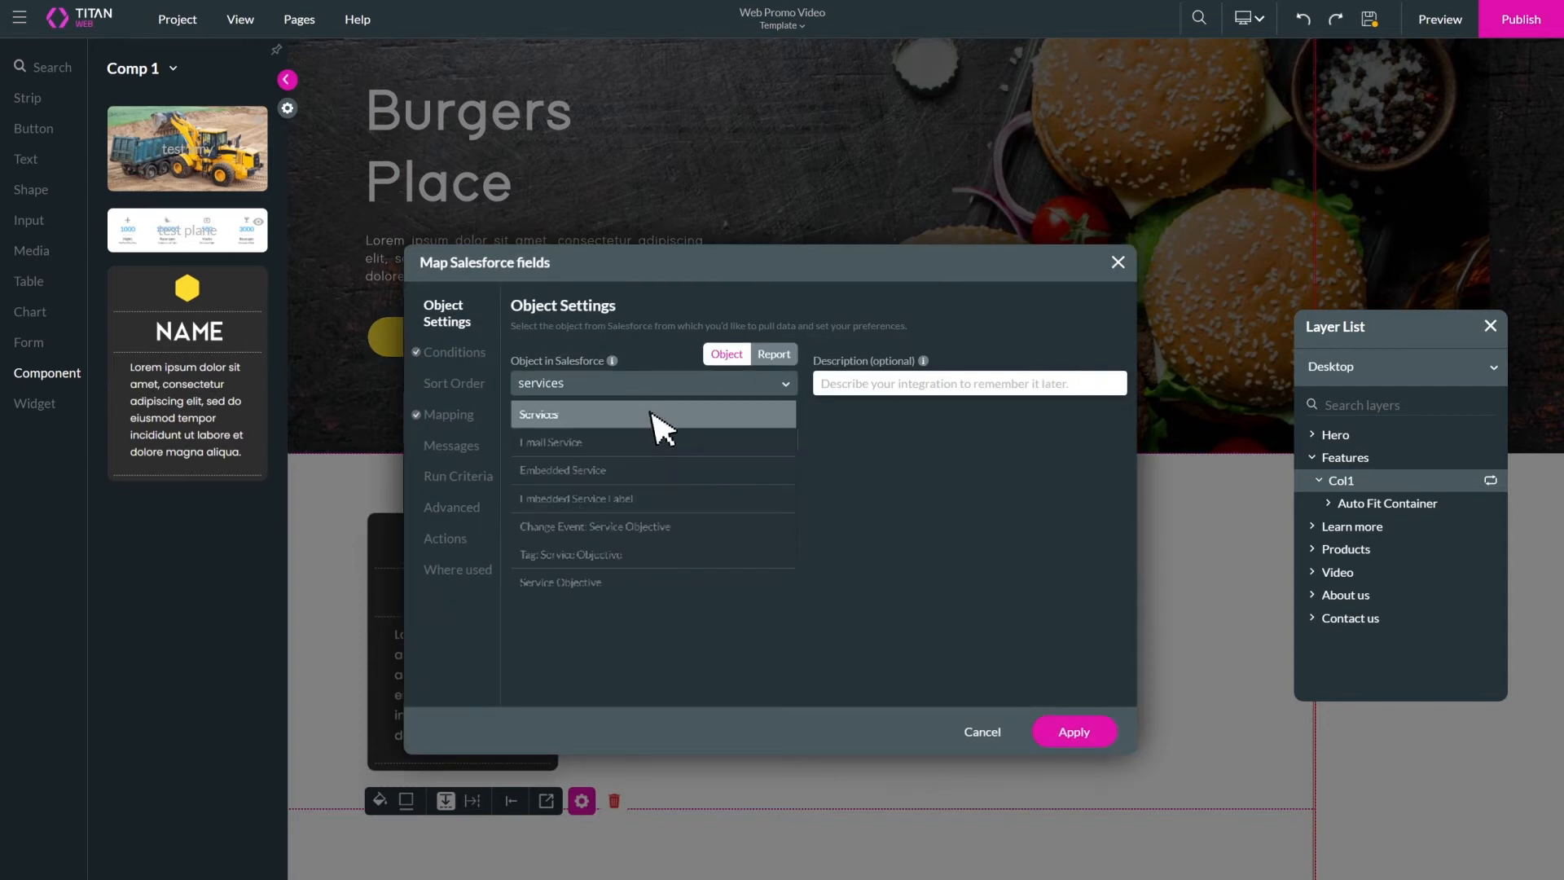
{"action": "left_click", "coordinate": [539, 414]}
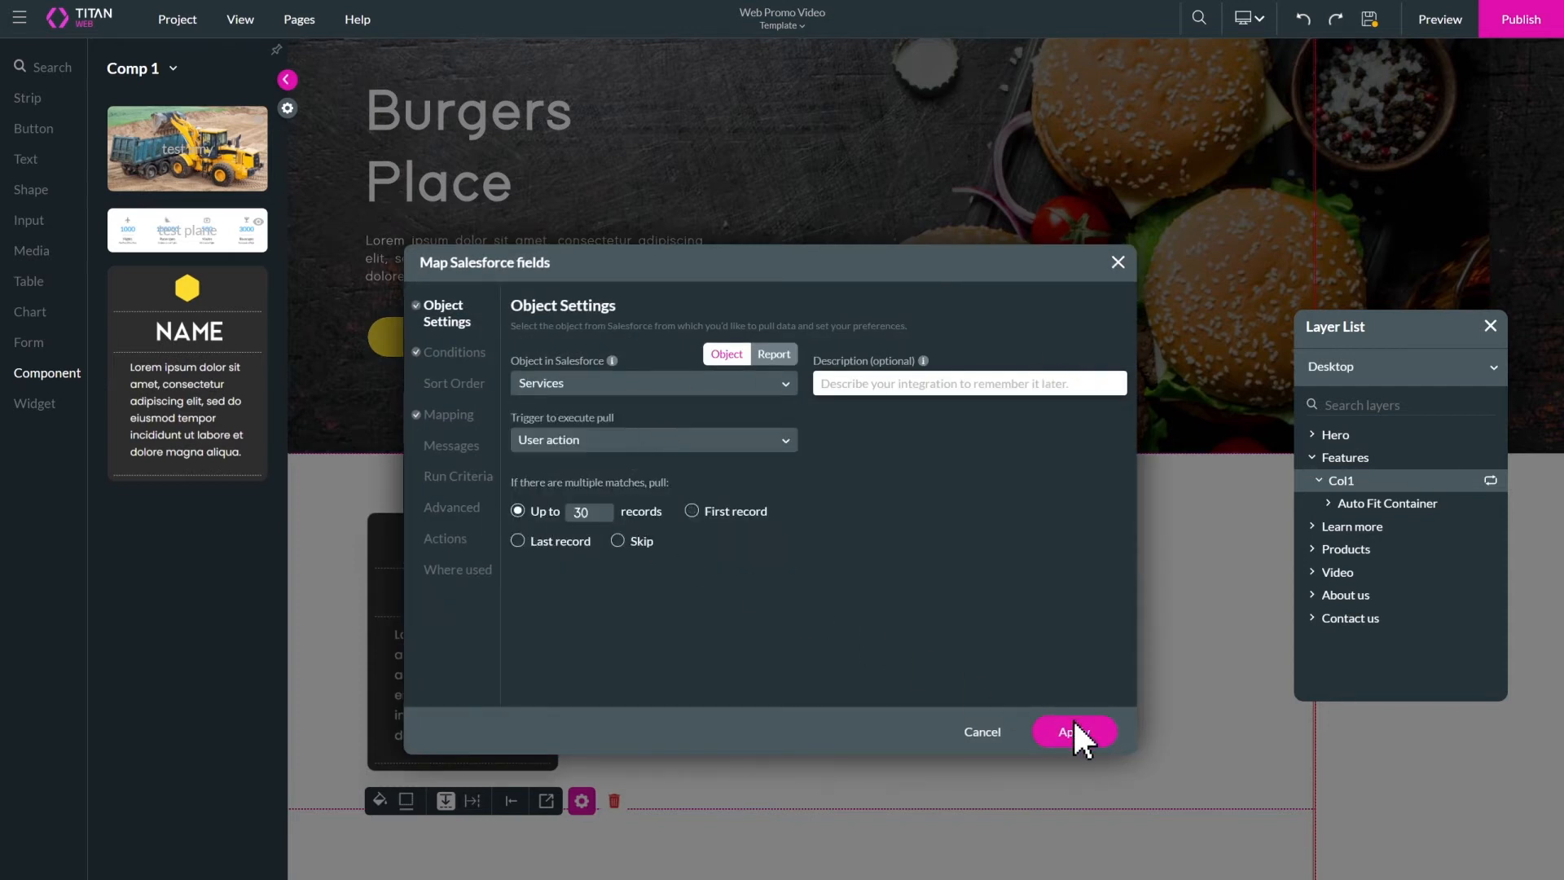
{"action": "left_click", "coordinate": [1072, 732]}
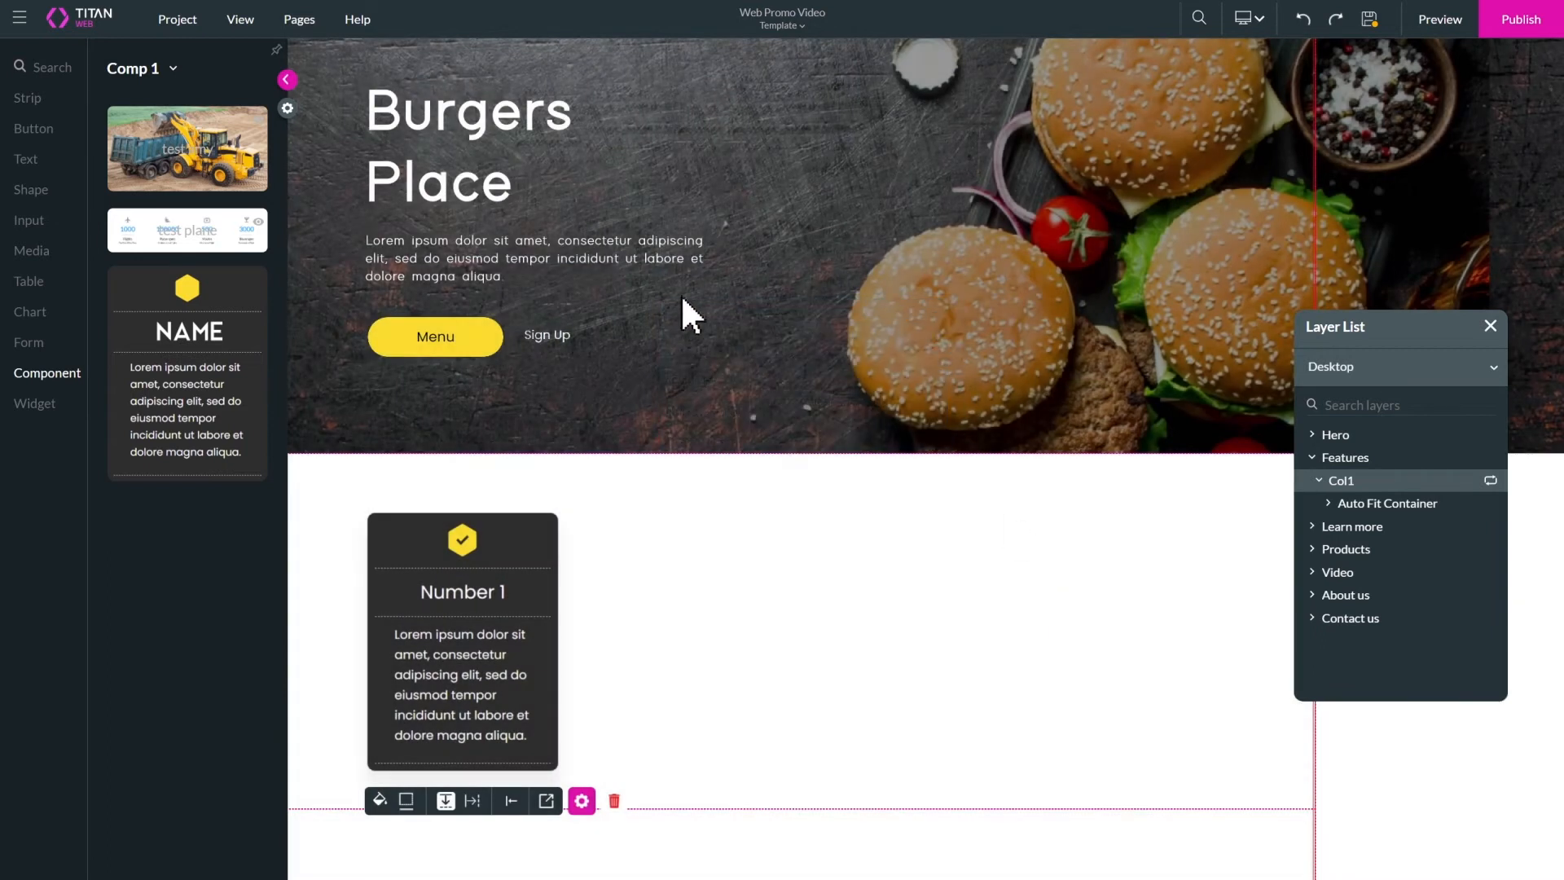
- Enable a site header with a Burgers logo and Home, Order Now, Purchase History links
{"action": "left_click", "coordinate": [298, 19]}
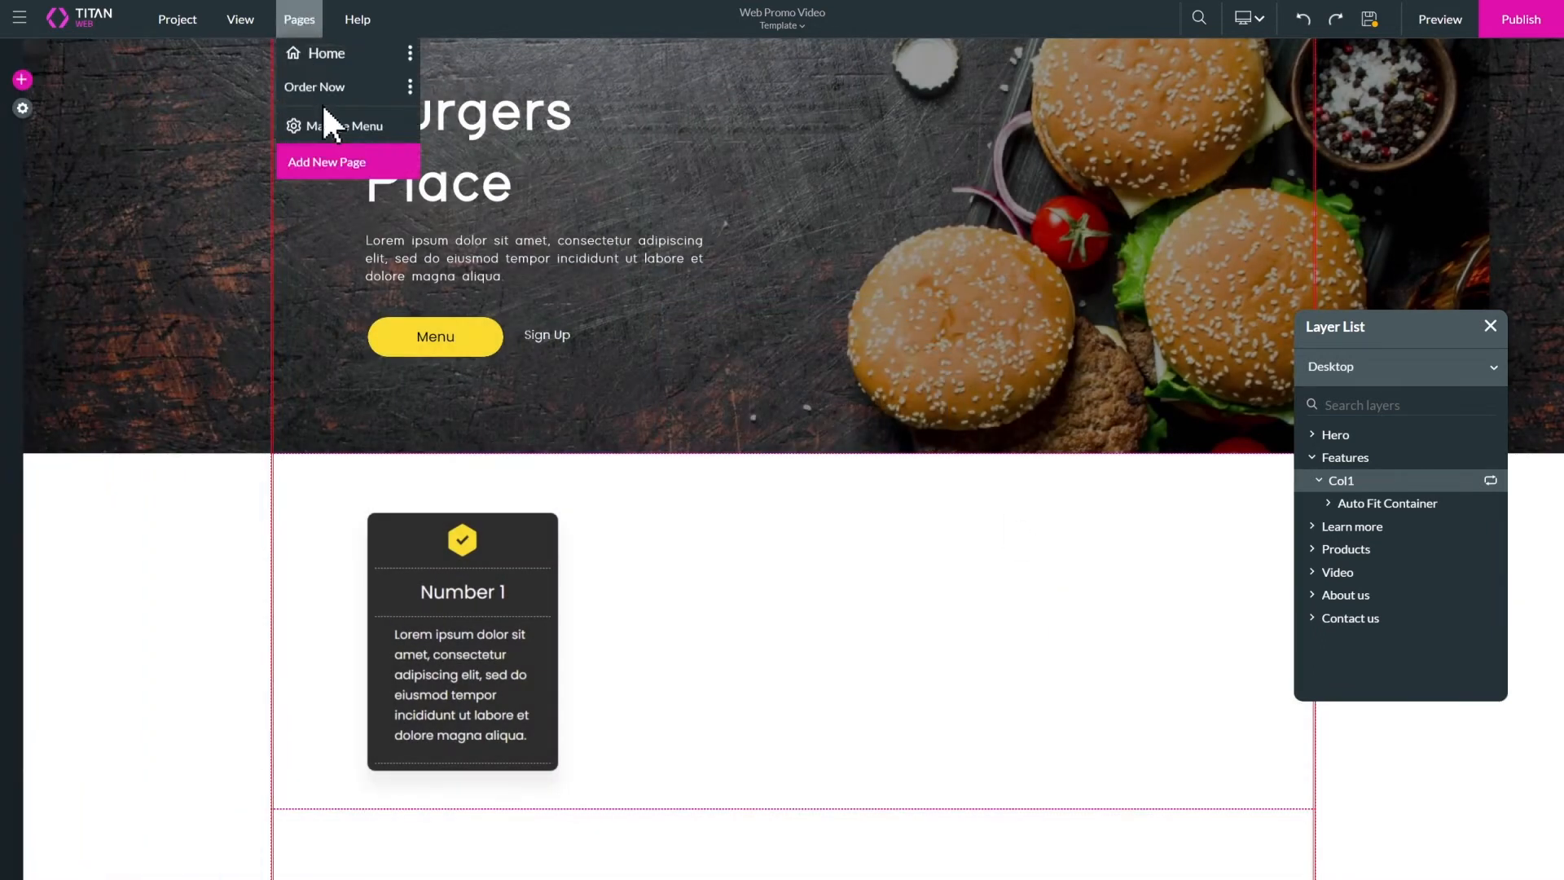
{"action": "left_click", "coordinate": [350, 124]}
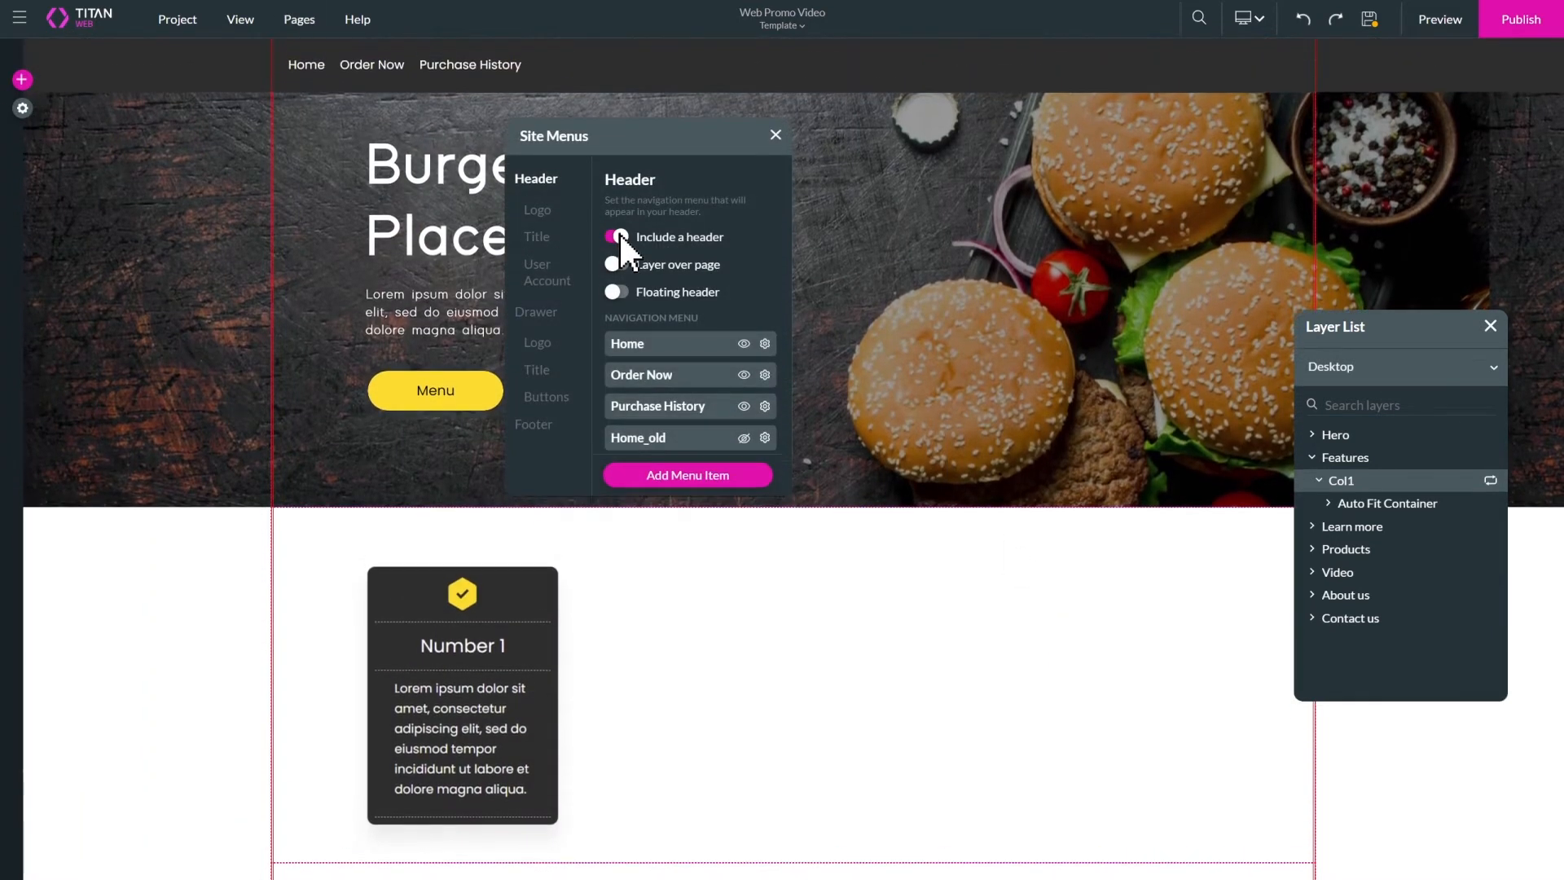
{"action": "left_click", "coordinate": [537, 209]}
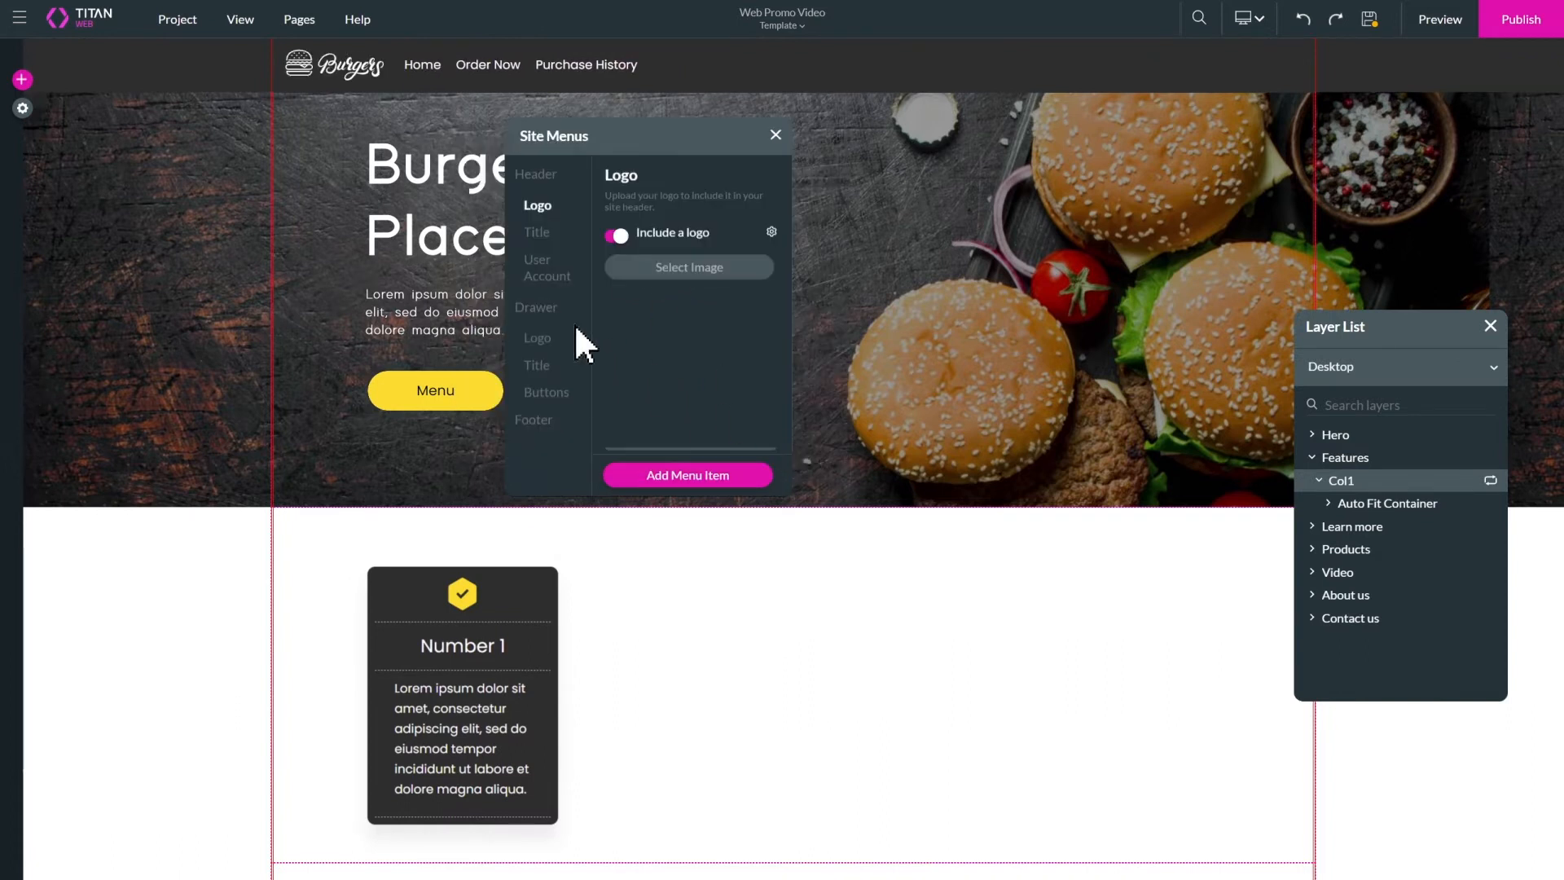
{"action": "left_click", "coordinate": [775, 135]}
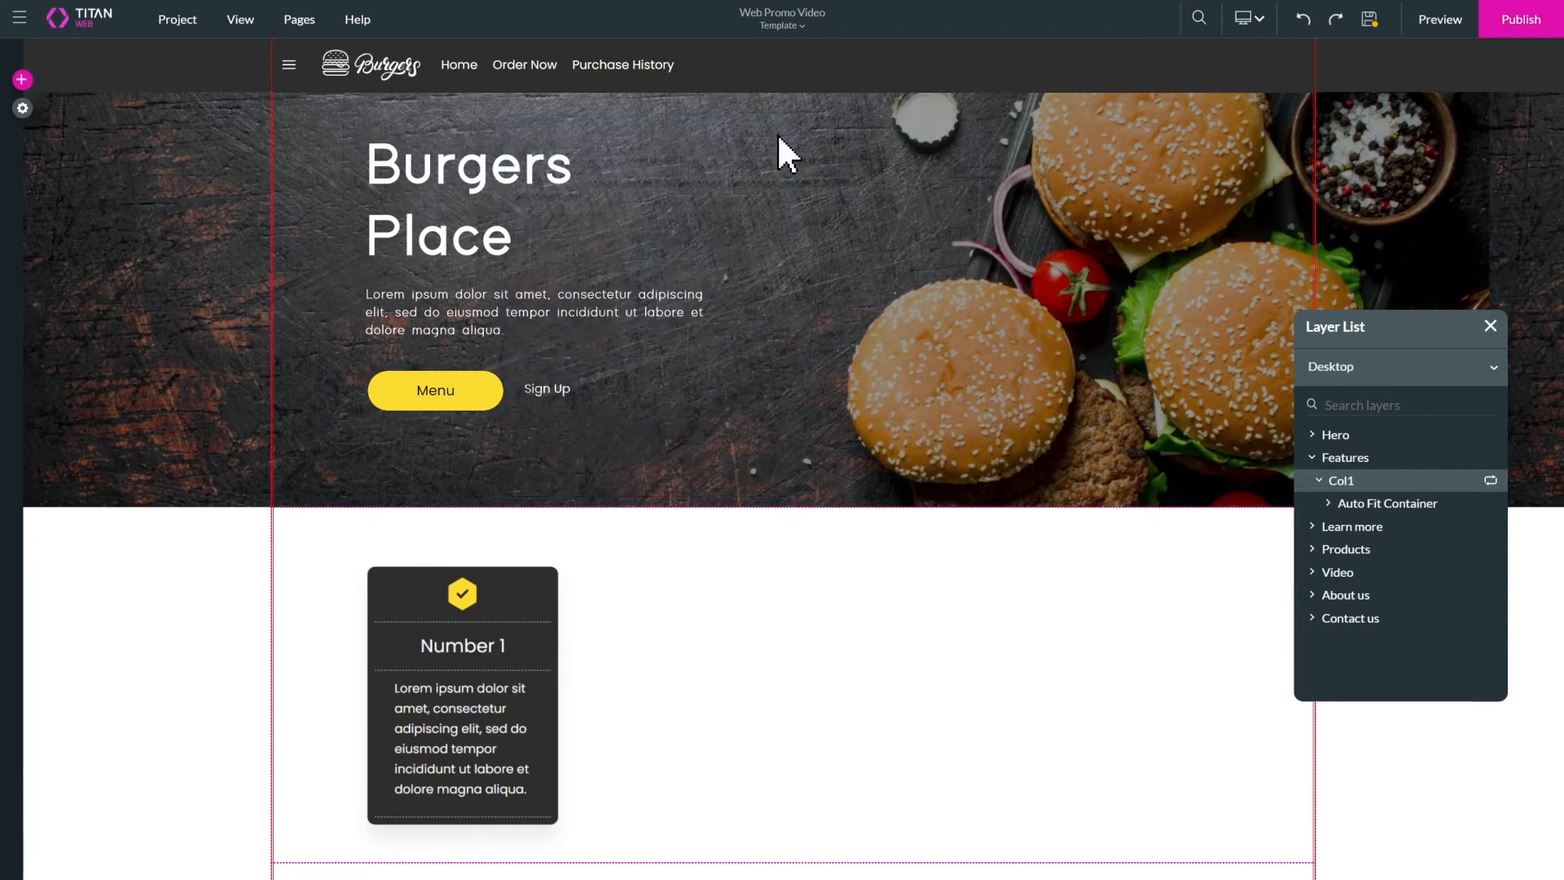
{"action": "left_click", "coordinate": [298, 19]}
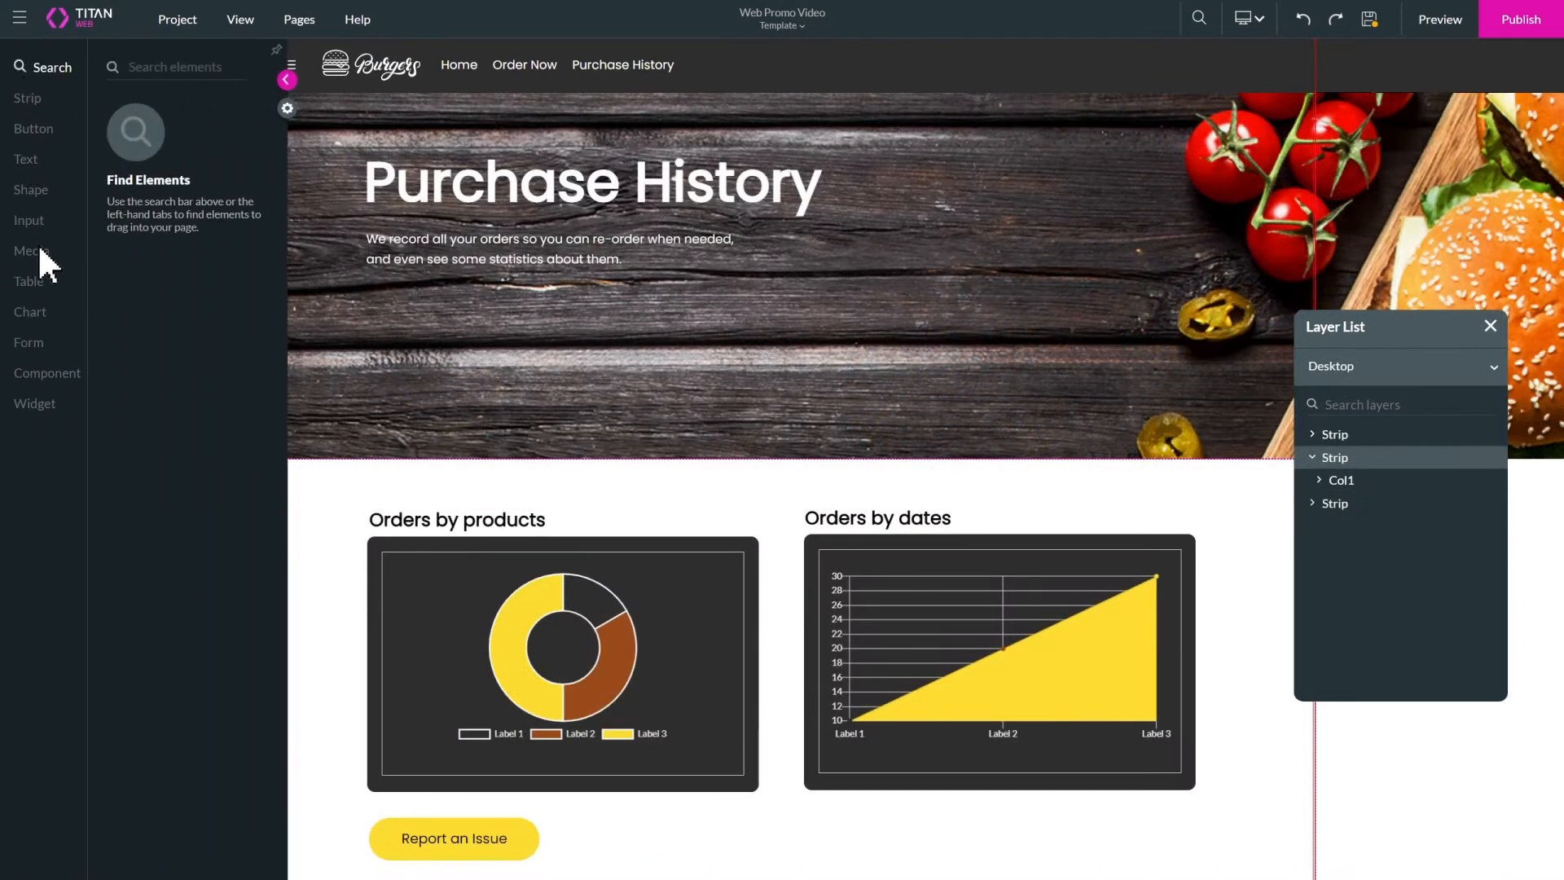
- Add a Purchase History table filtered by Status Closed and Contract ID, with columns mapped
{"action": "left_click", "coordinate": [30, 280]}
{"action": "type", "text": "ord"}
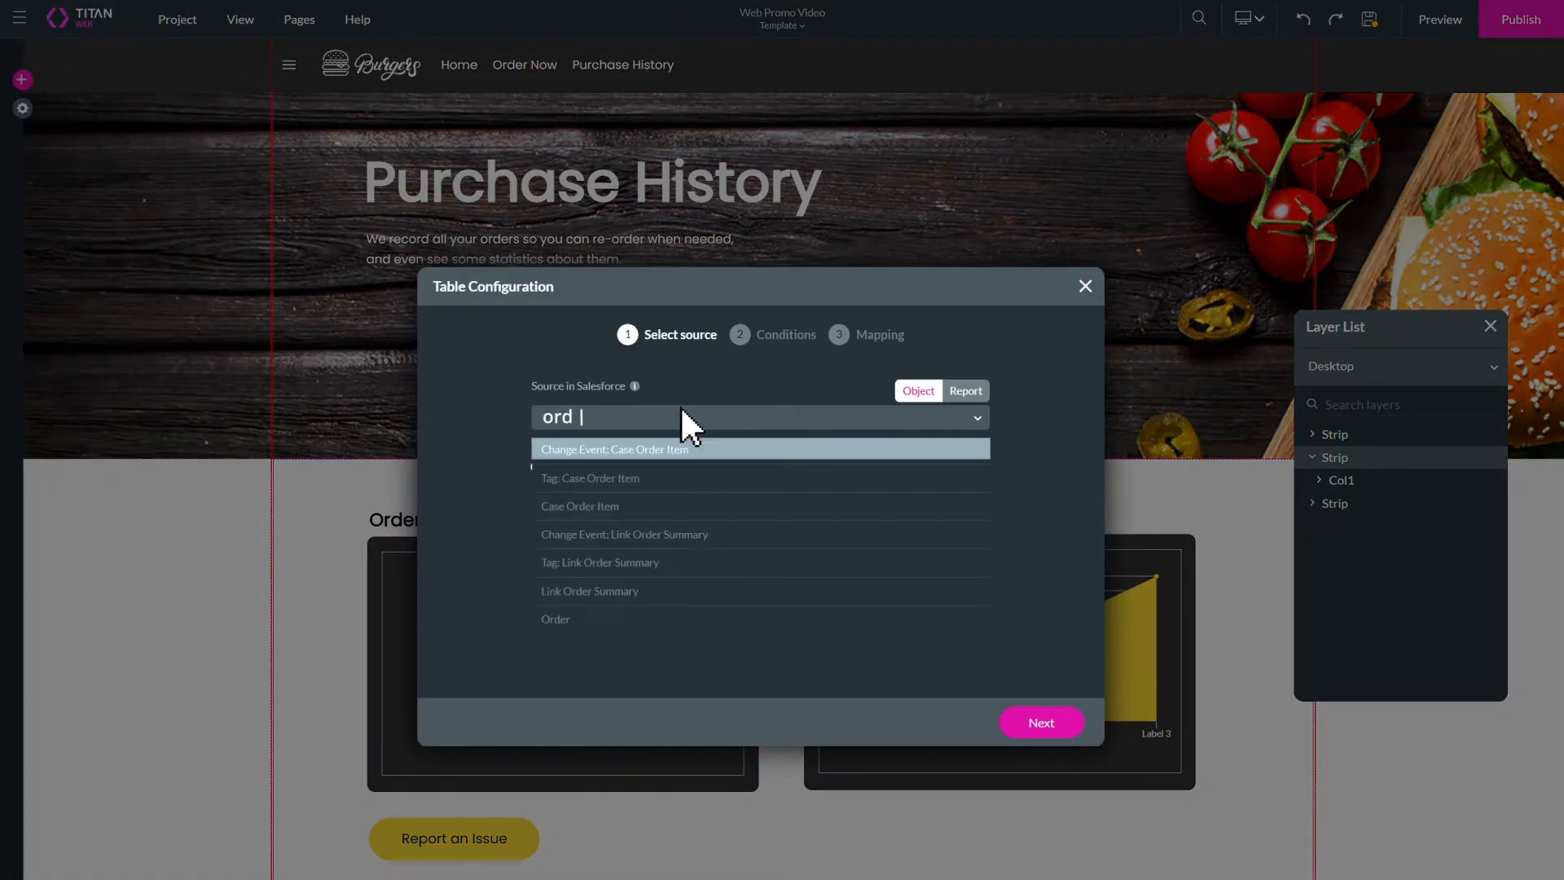
{"action": "left_click", "coordinate": [1039, 722]}
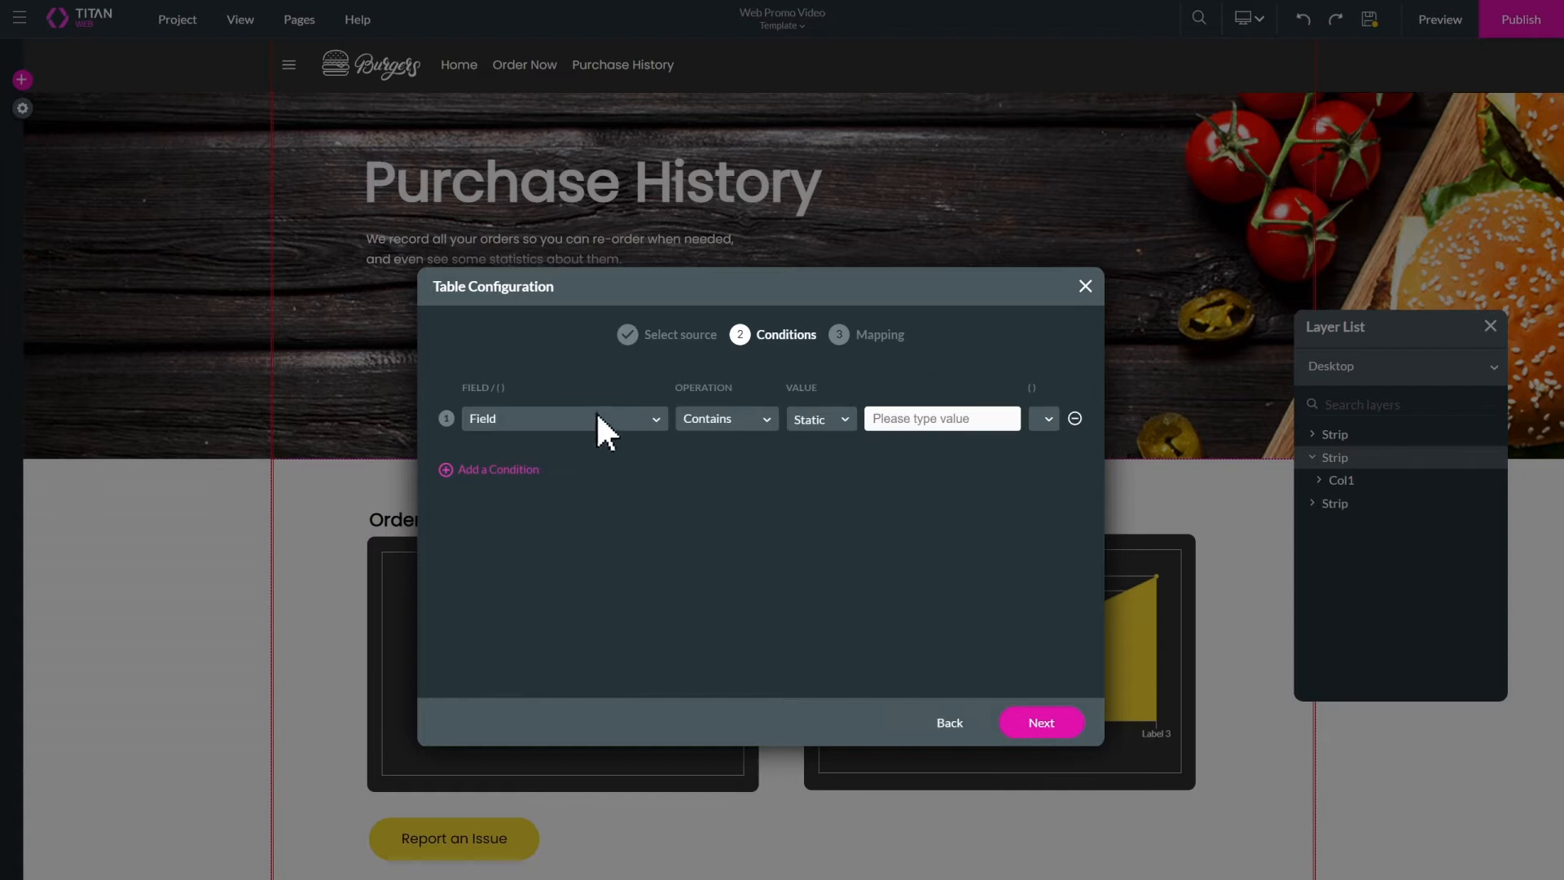
{"action": "left_click", "coordinate": [564, 418]}
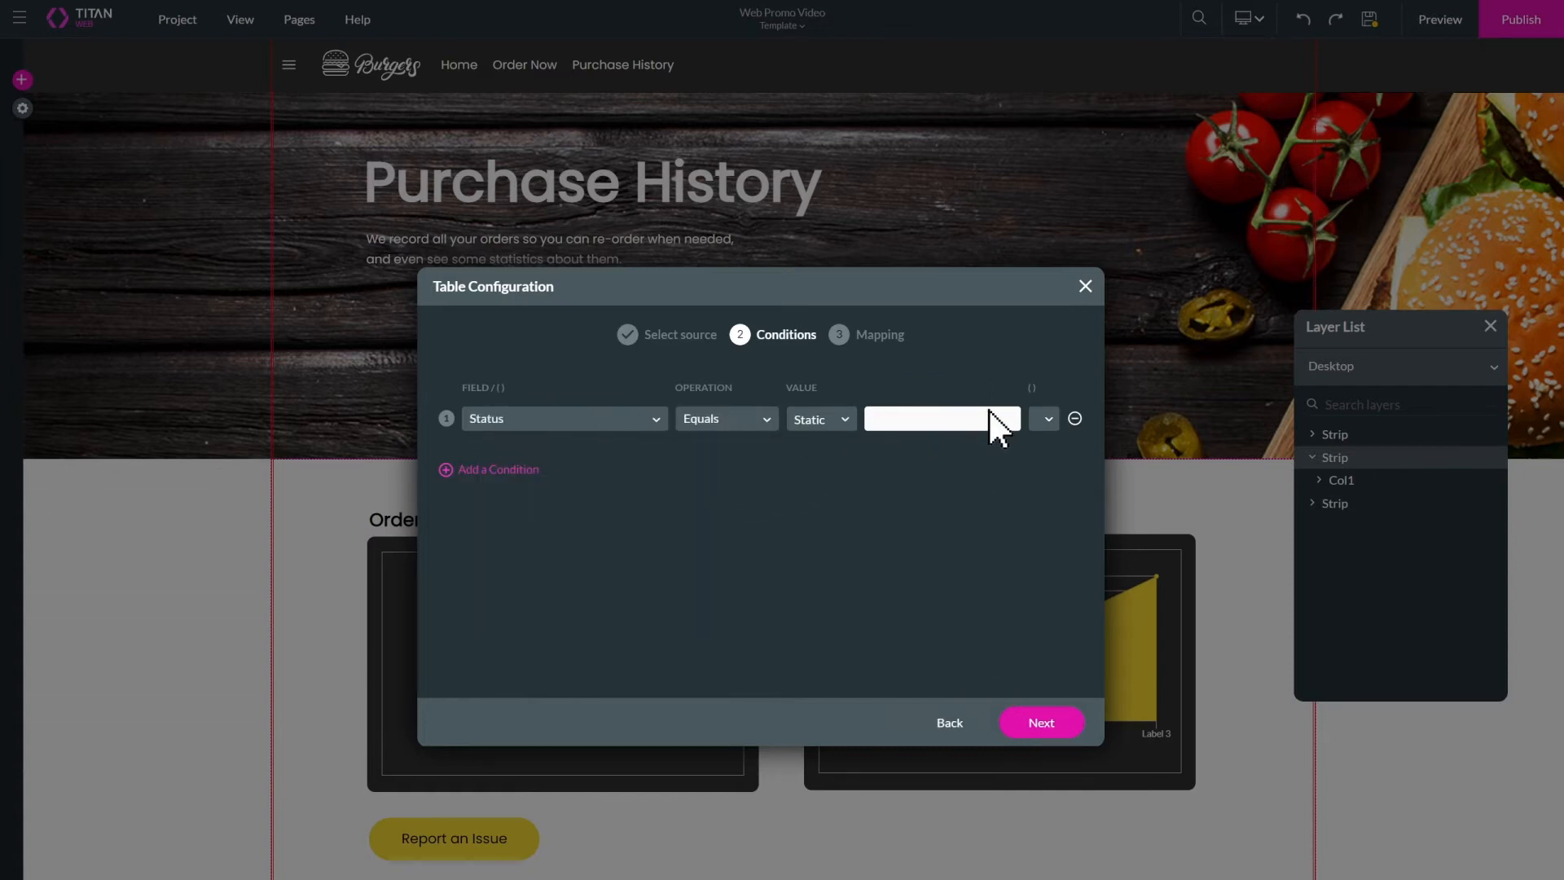
{"action": "left_click", "coordinate": [496, 469]}
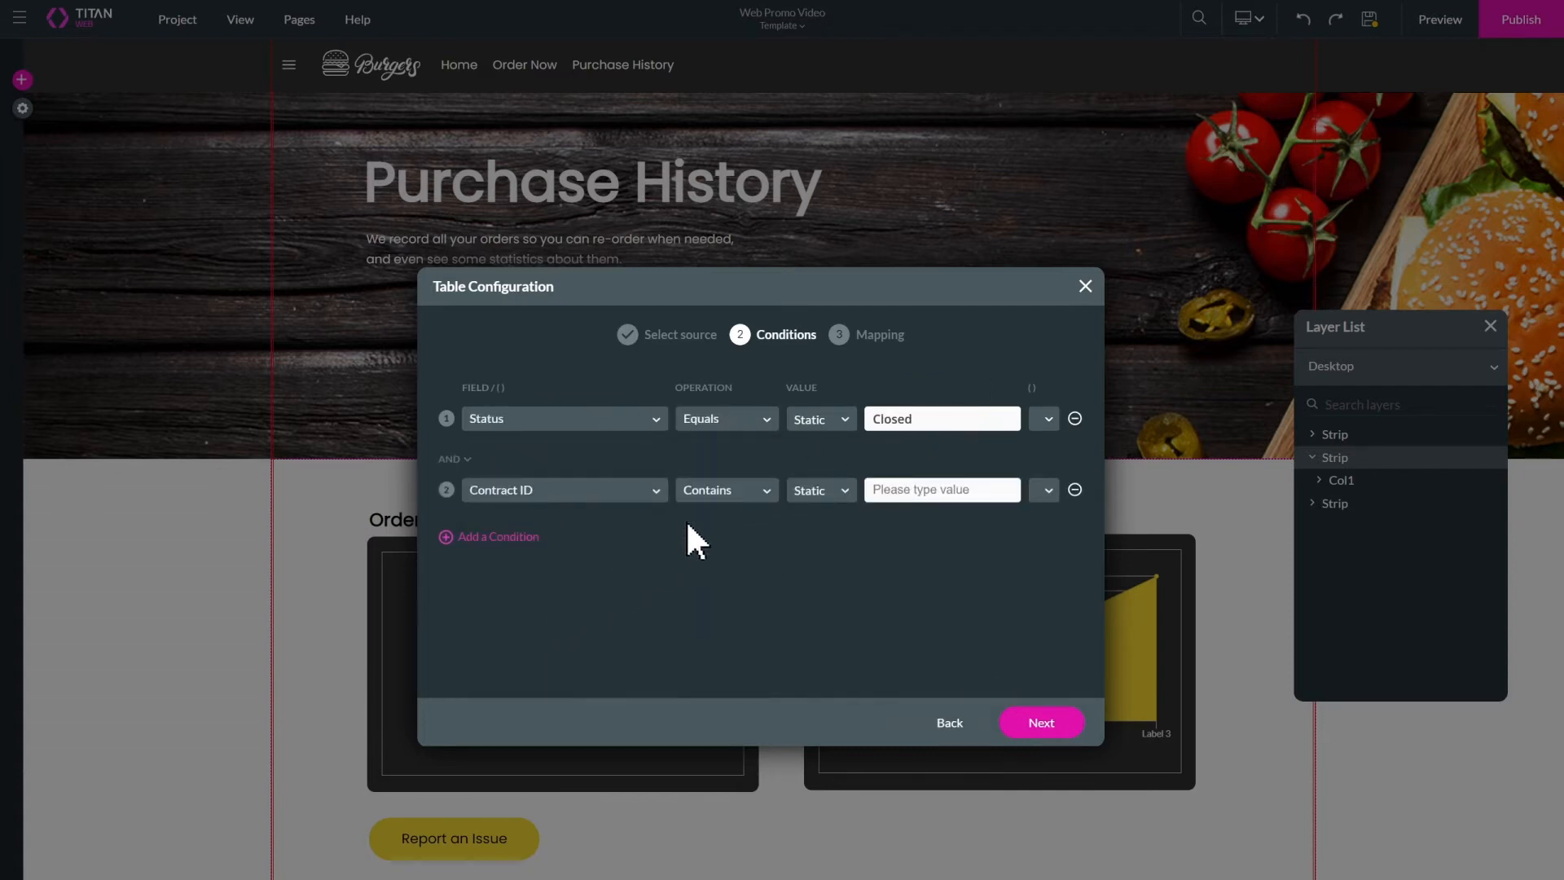
{"action": "left_click", "coordinate": [817, 490]}
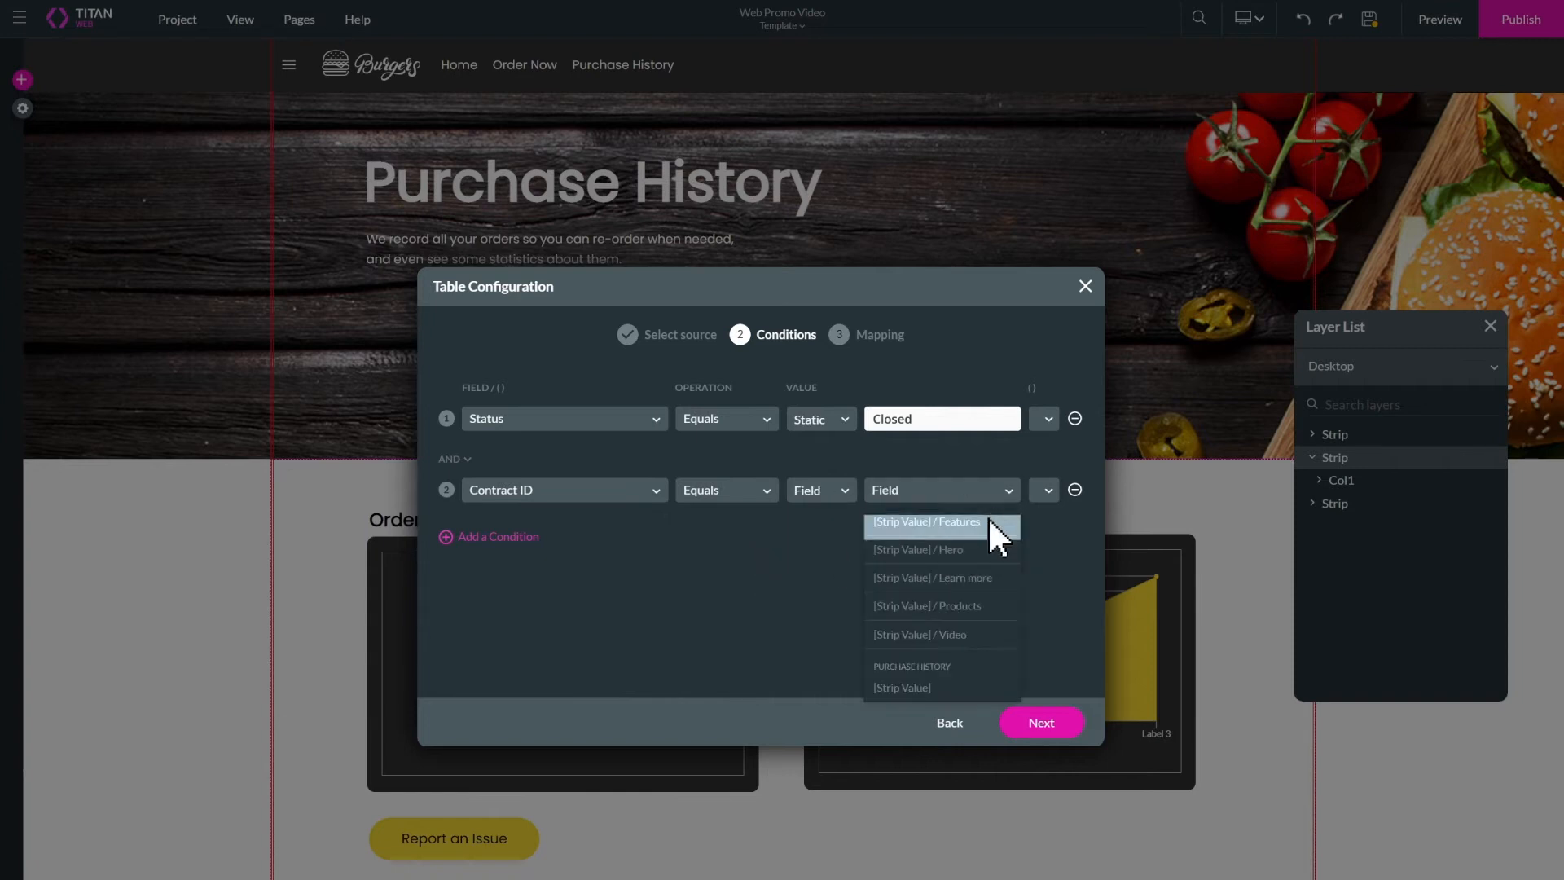
{"action": "left_click", "coordinate": [1039, 721]}
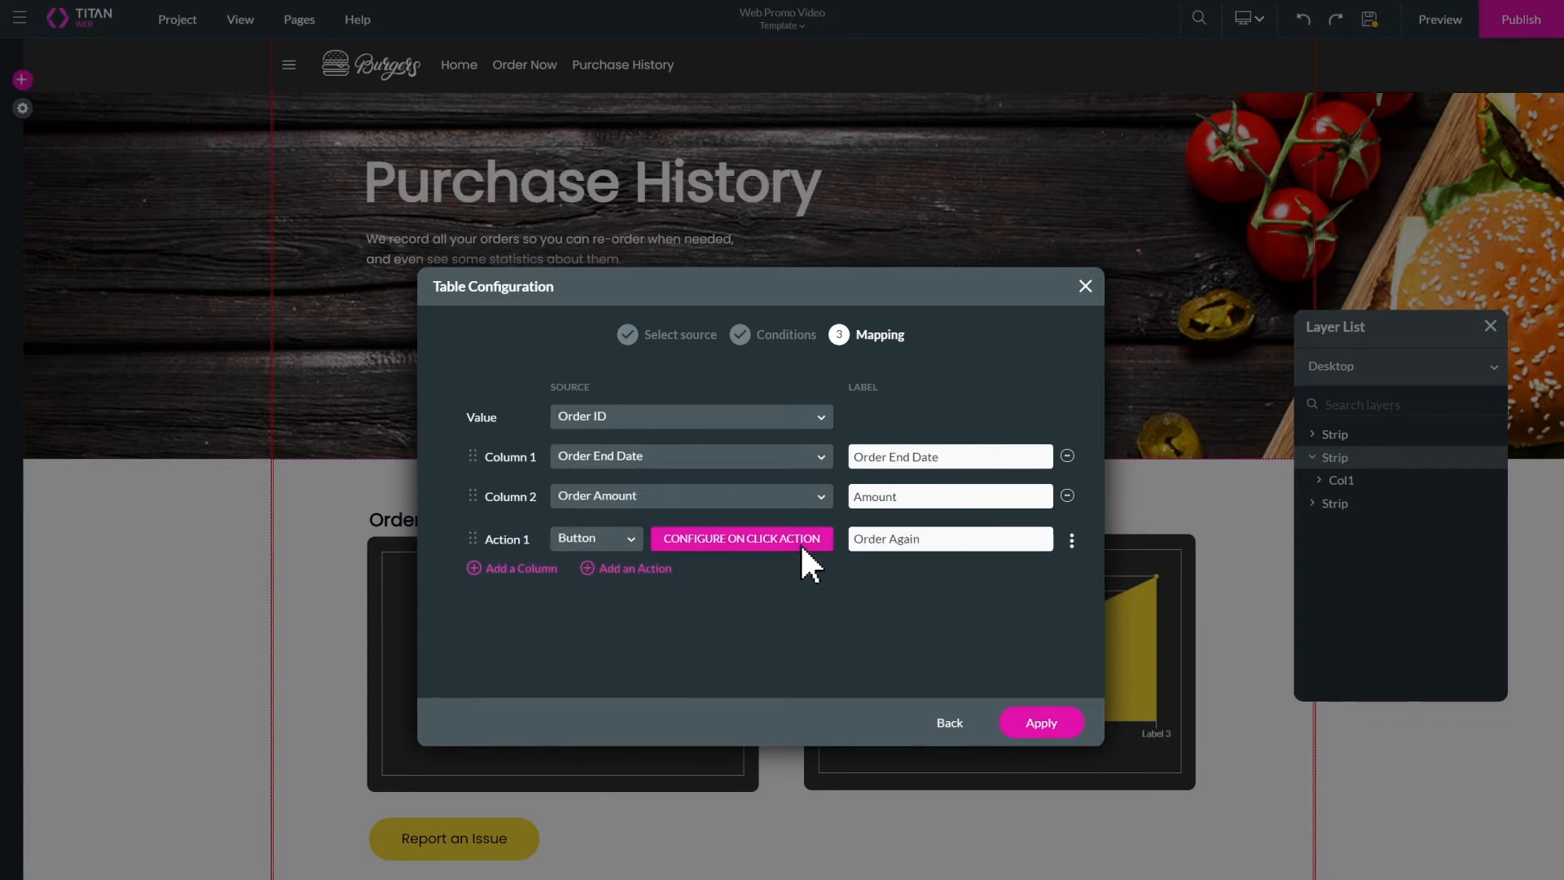
- Set the Order Again button's on-click action to enable the Order Now page
{"action": "left_click", "coordinate": [741, 538]}
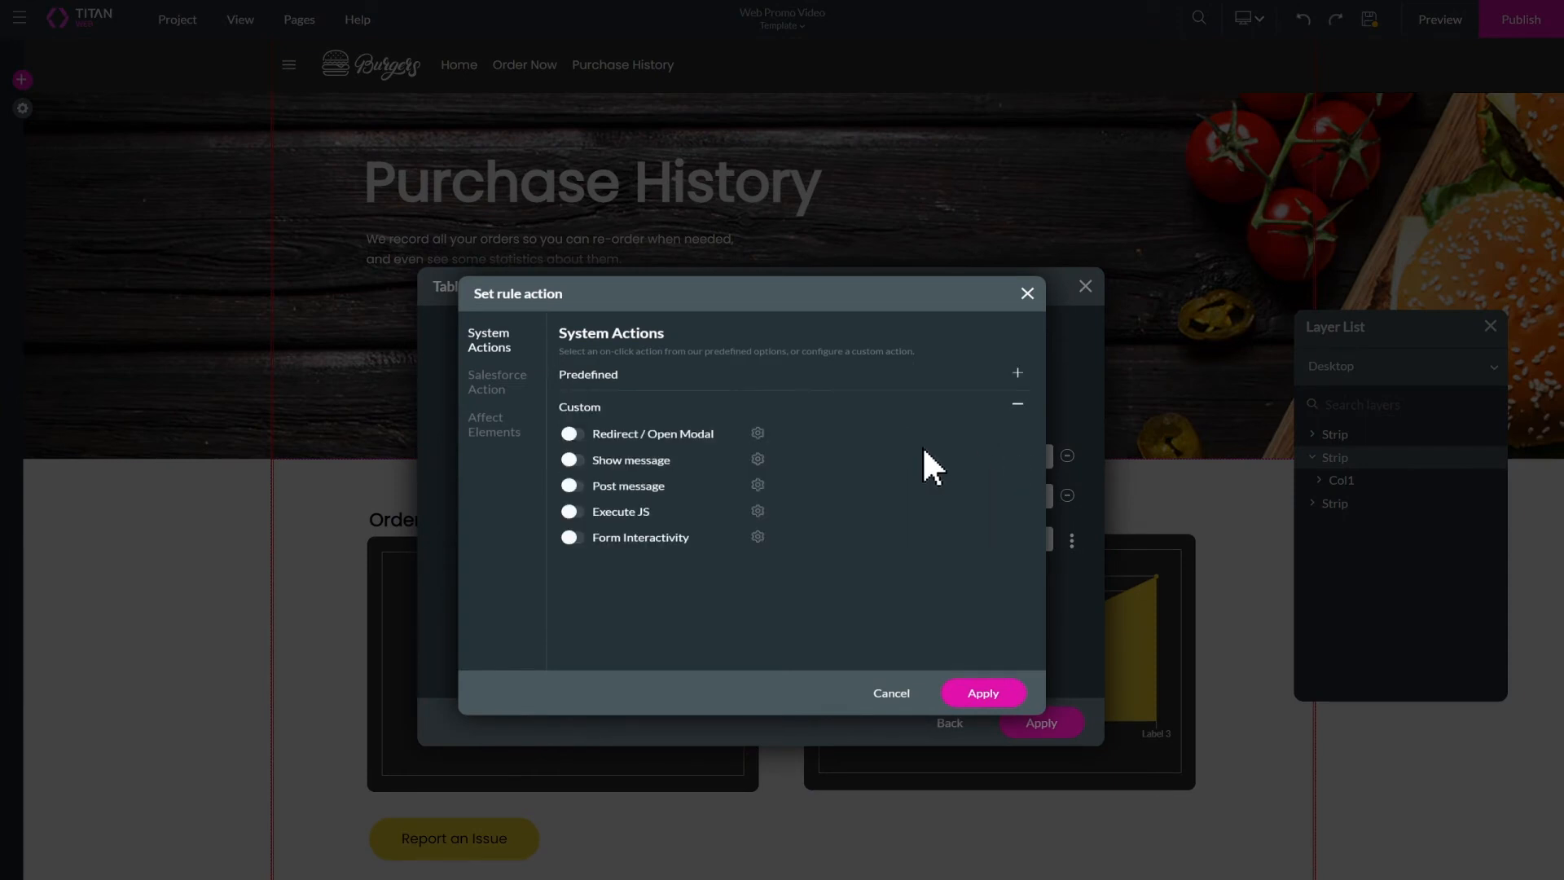
{"action": "left_click", "coordinate": [494, 423]}
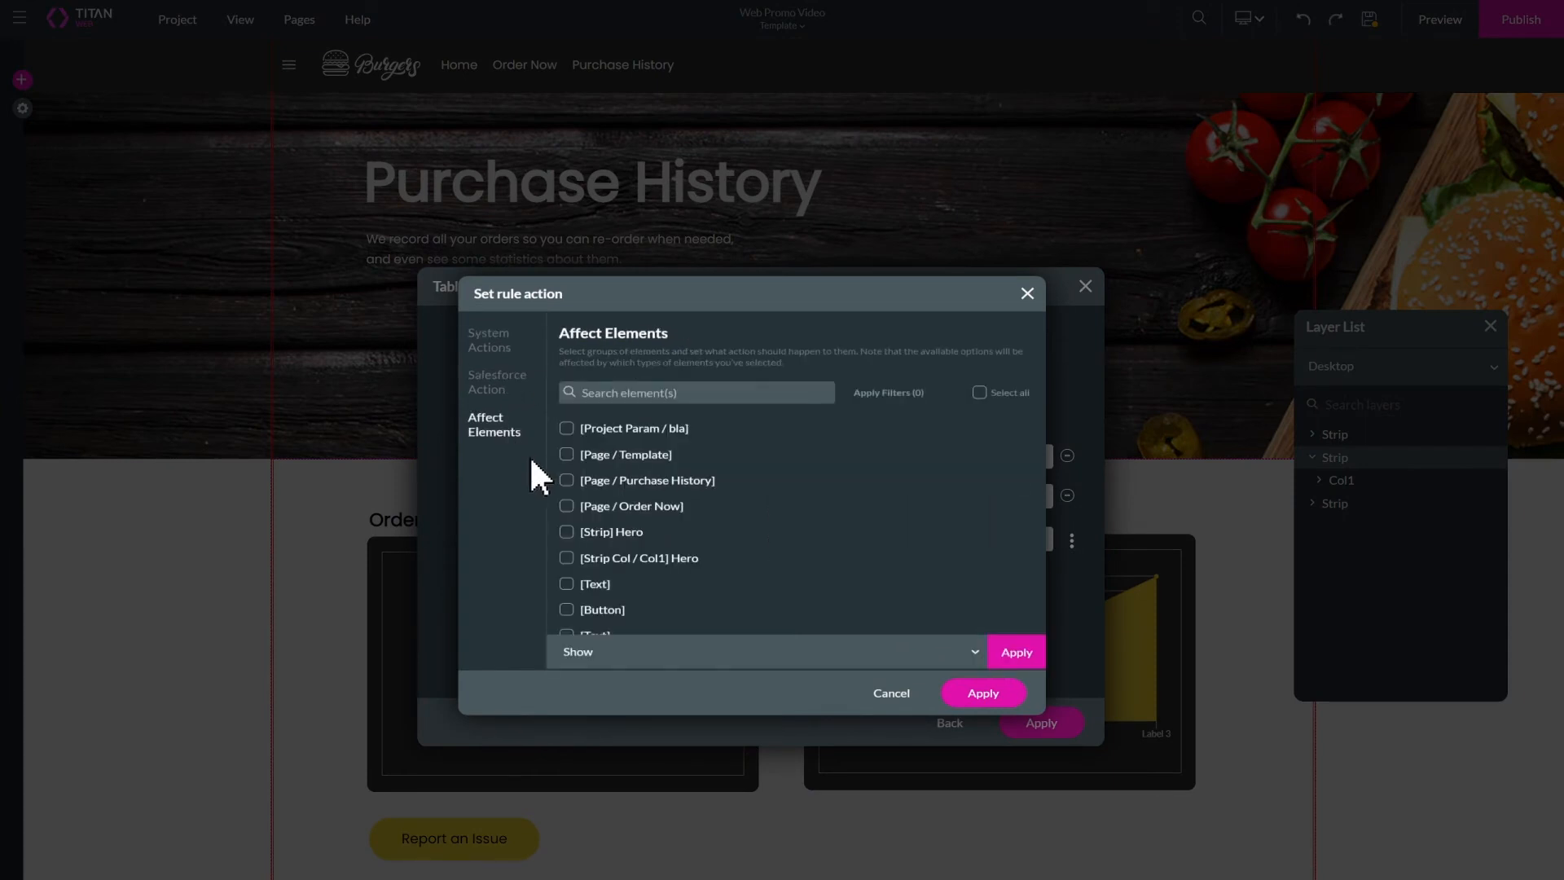
{"action": "left_click", "coordinate": [567, 506]}
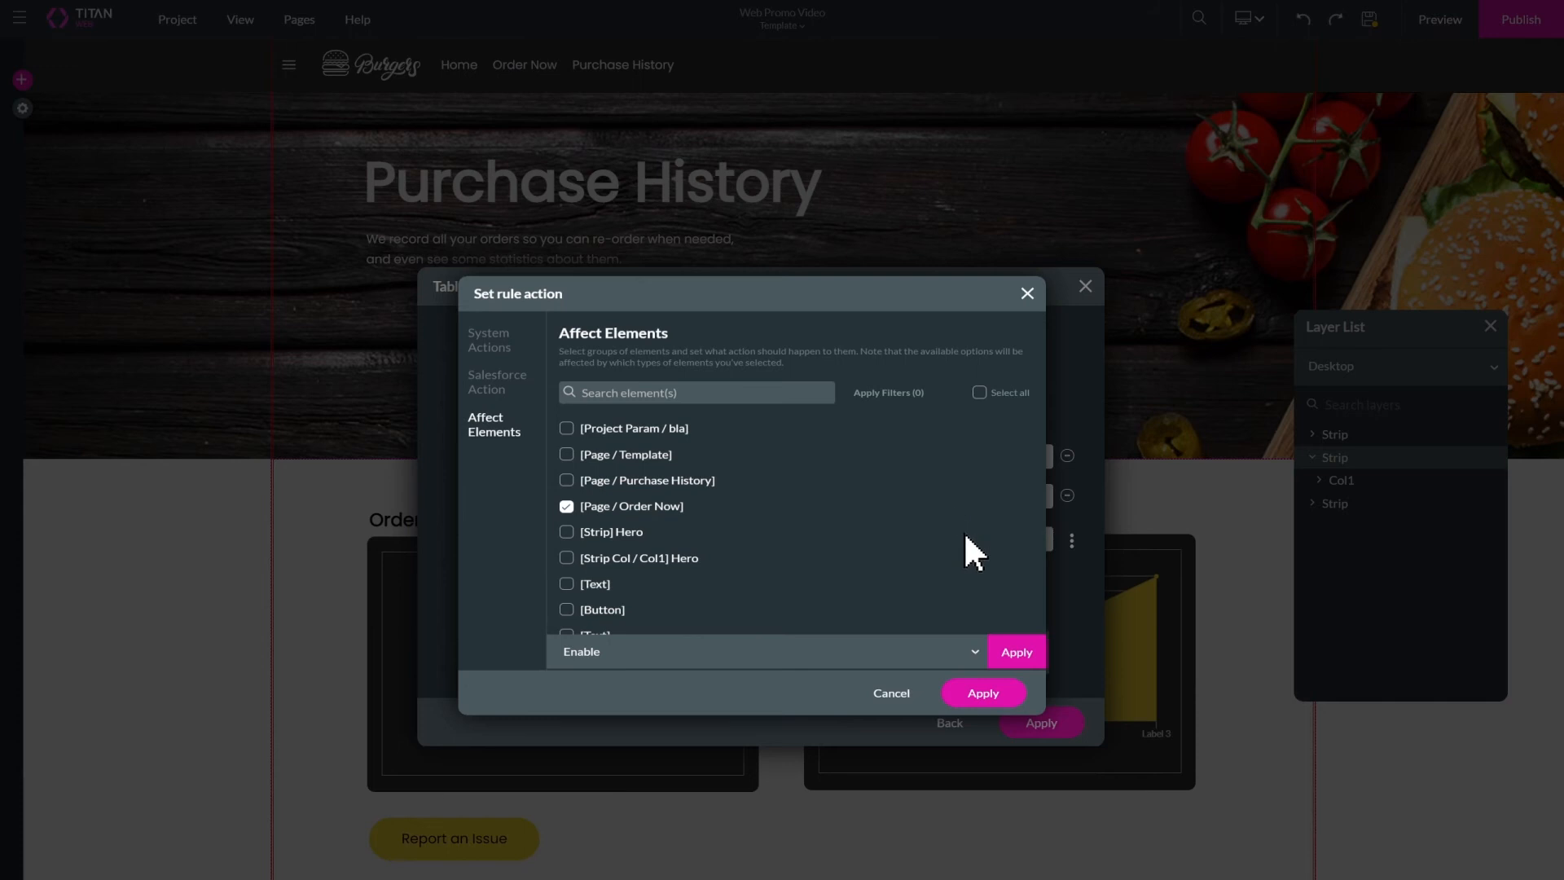
{"action": "left_click", "coordinate": [890, 692]}
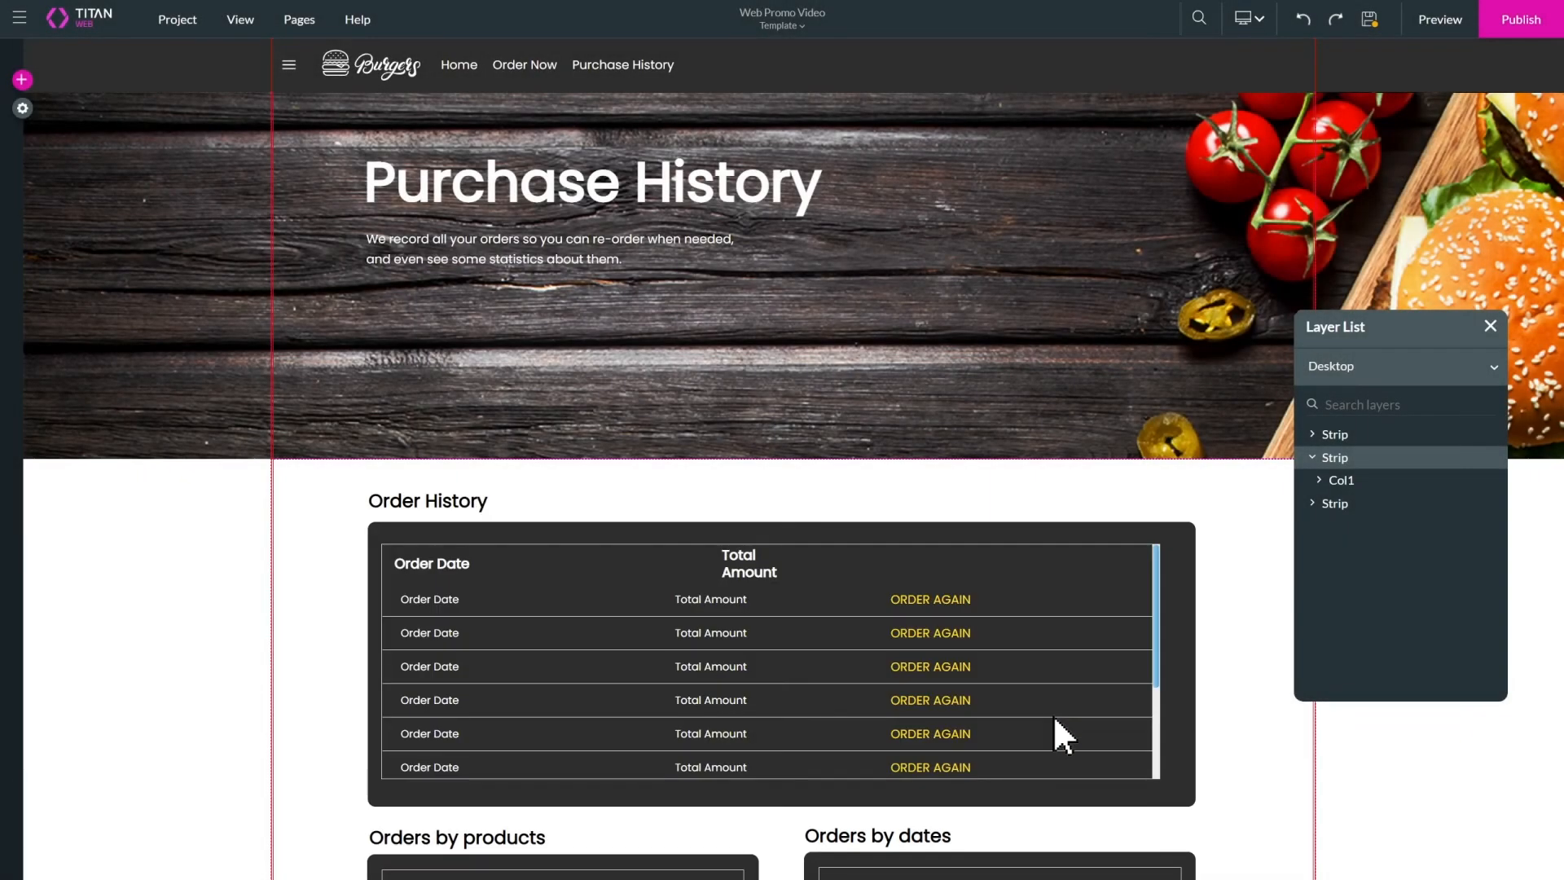
{"action": "left_click", "coordinate": [1246, 19]}
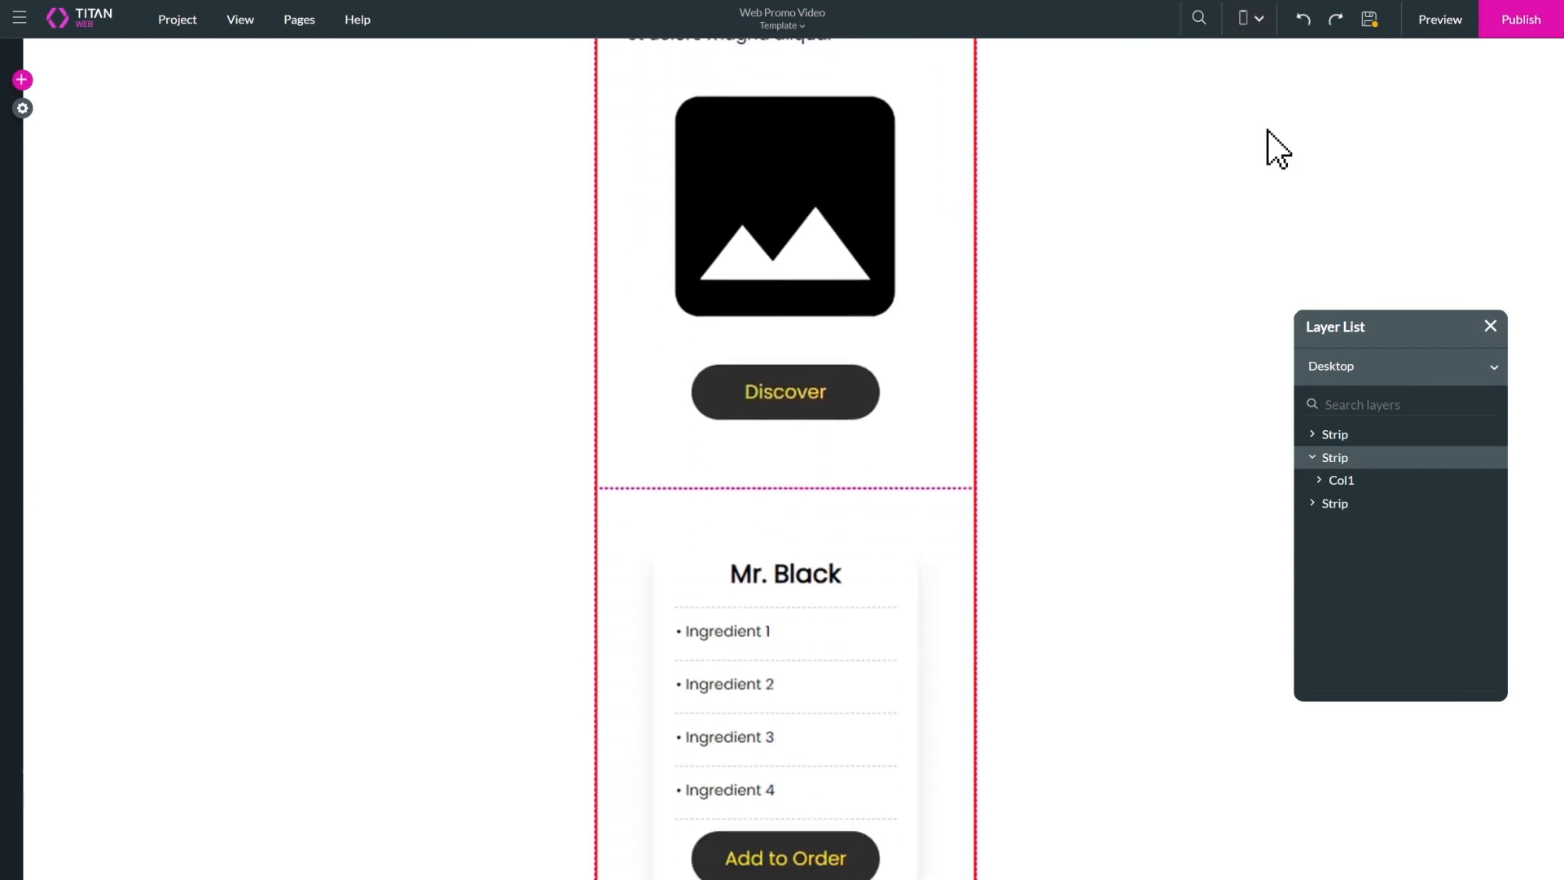
- Preview the Burgers home page and scroll down to About Us and Contact Us
{"action": "left_click", "coordinate": [1437, 19]}
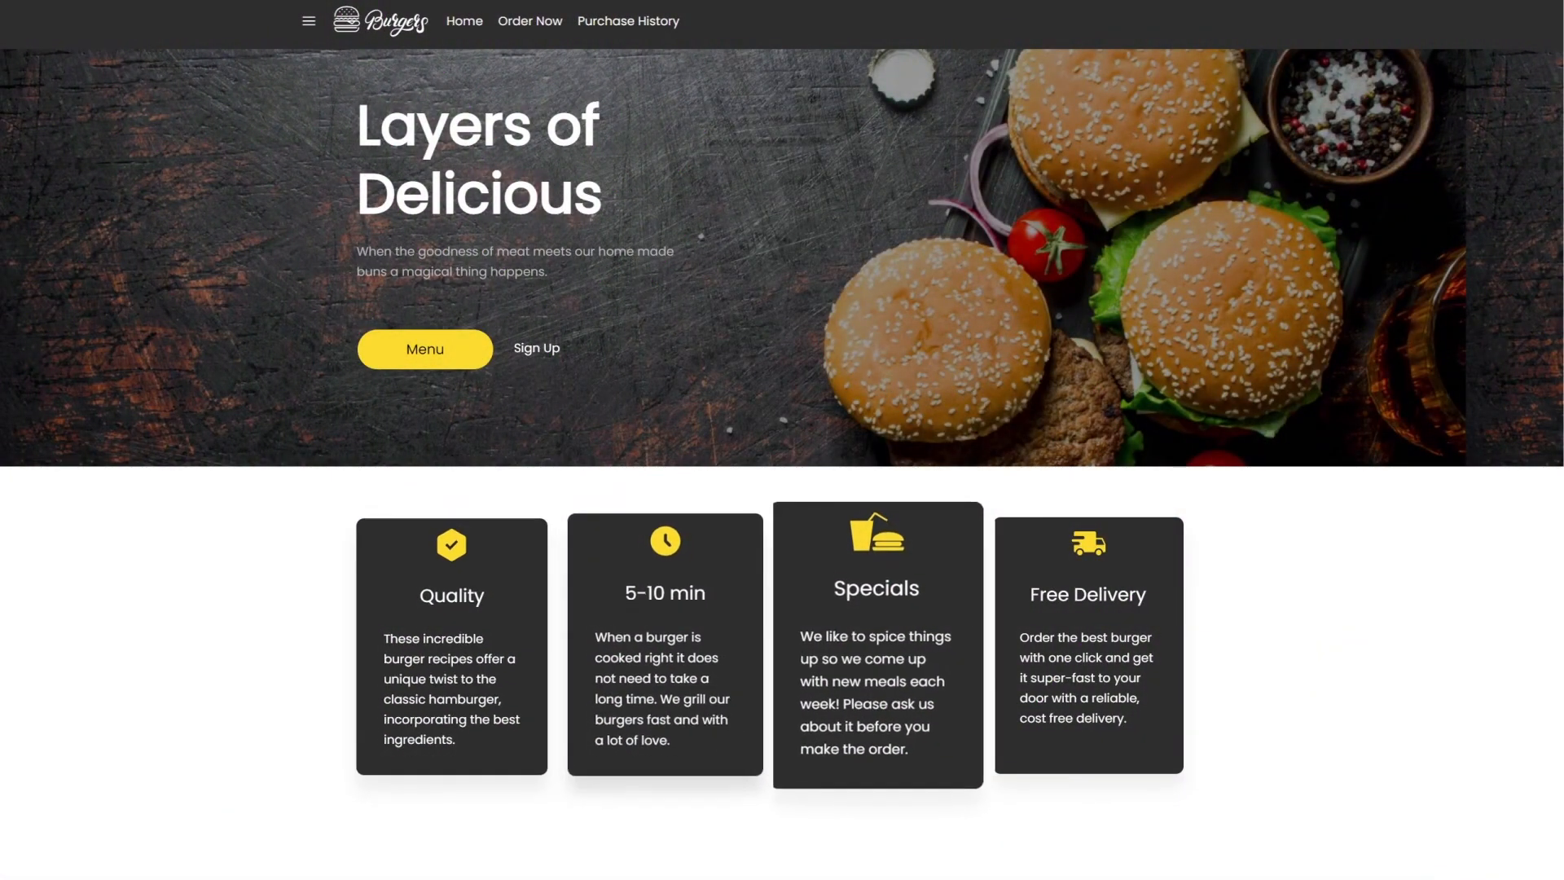
{"action": "scroll", "scroll_direction": "down", "scroll_amount": 3}
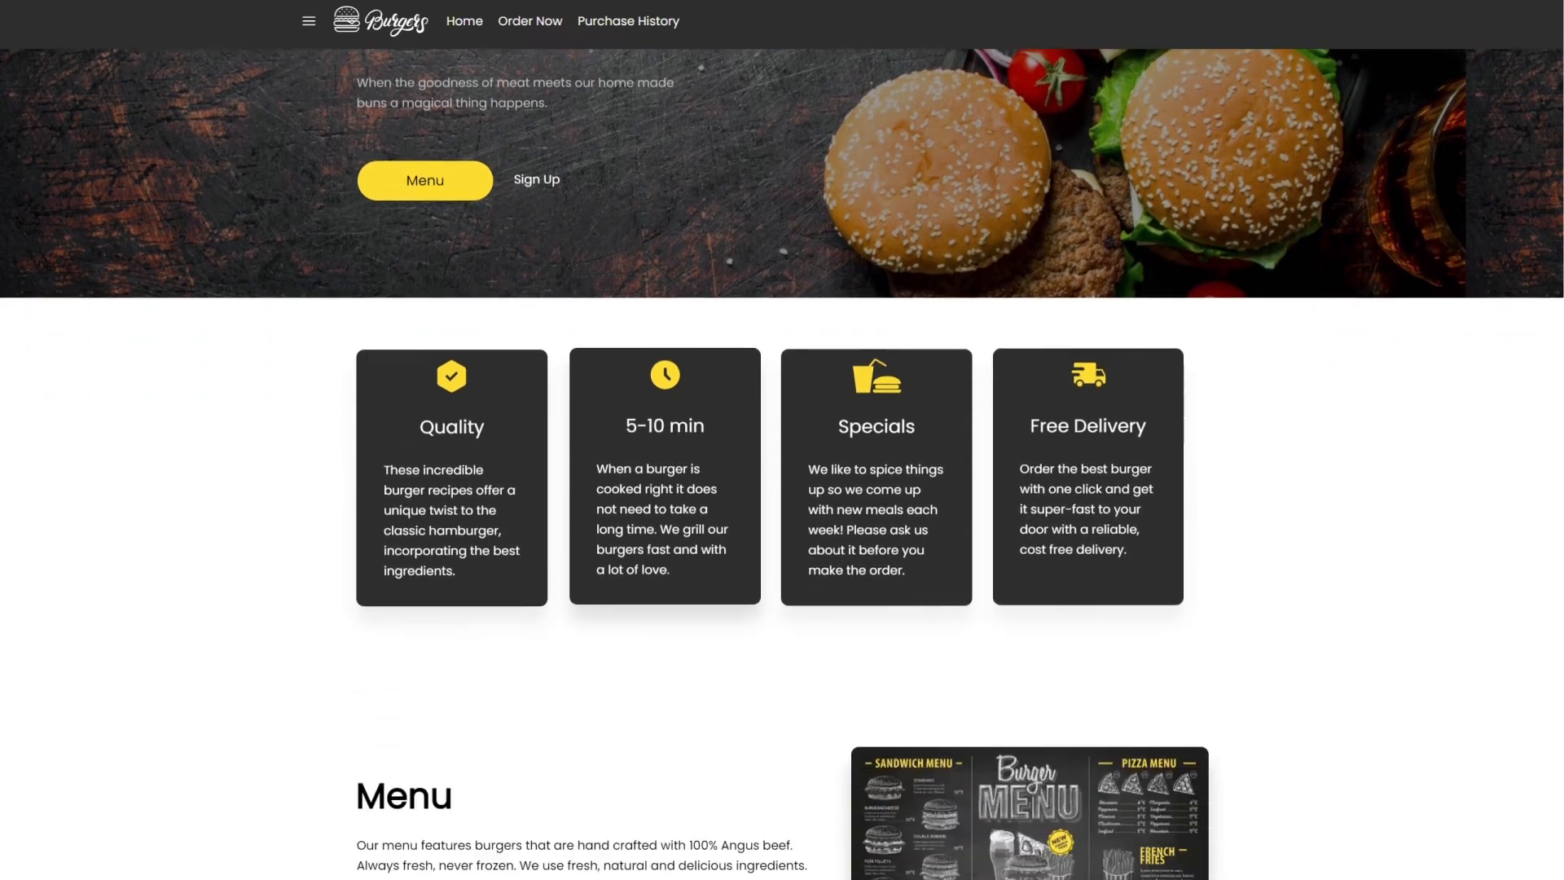
{"action": "scroll", "scroll_direction": "down", "scroll_amount": 3}
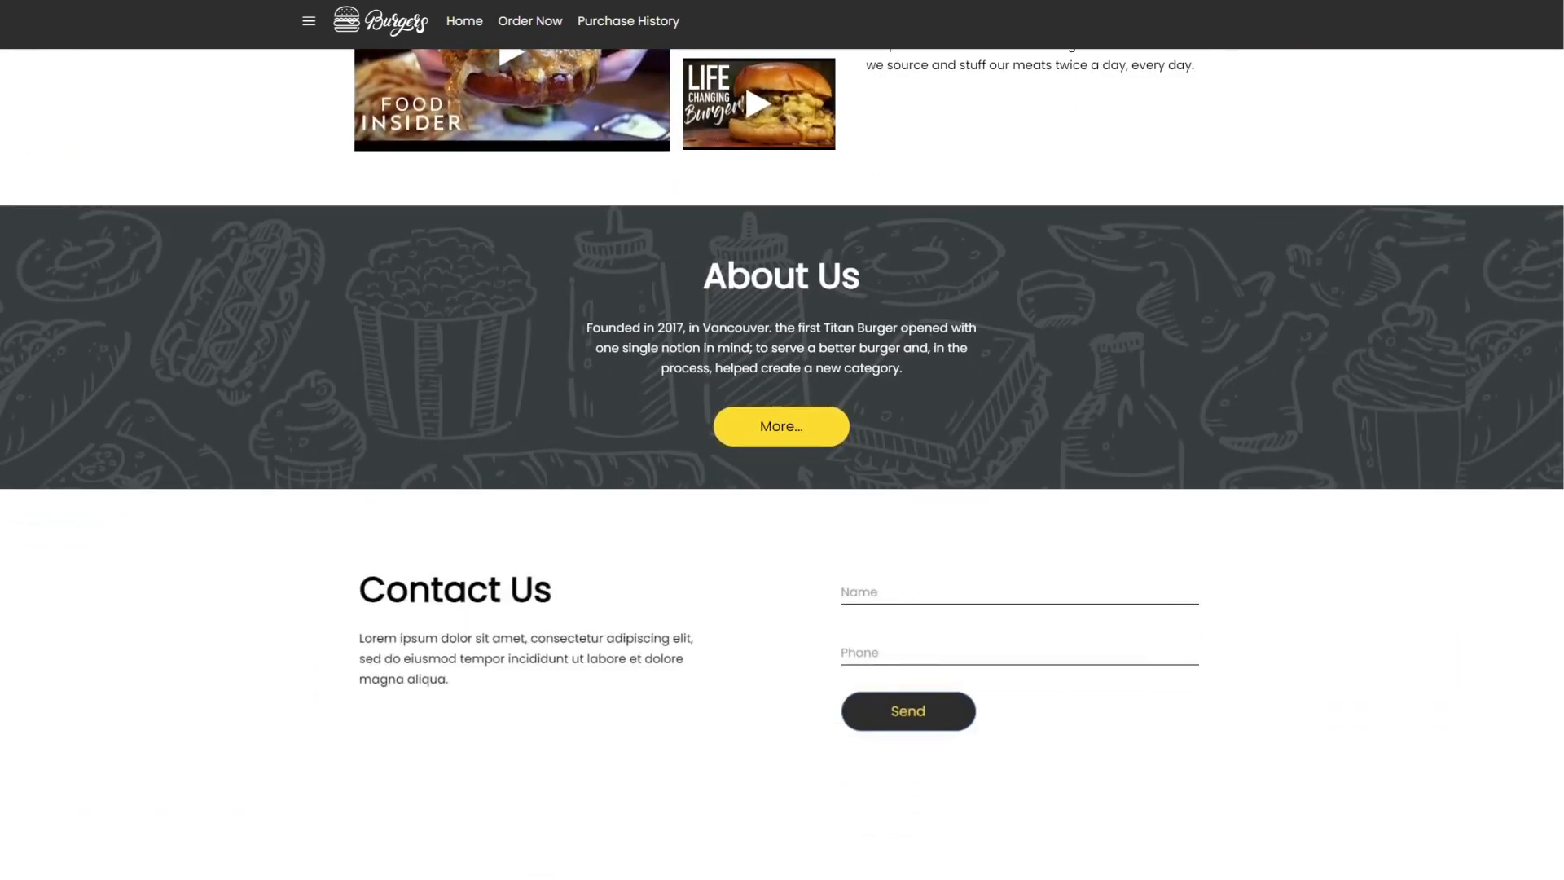
{"action": "left_click", "coordinate": [529, 21]}
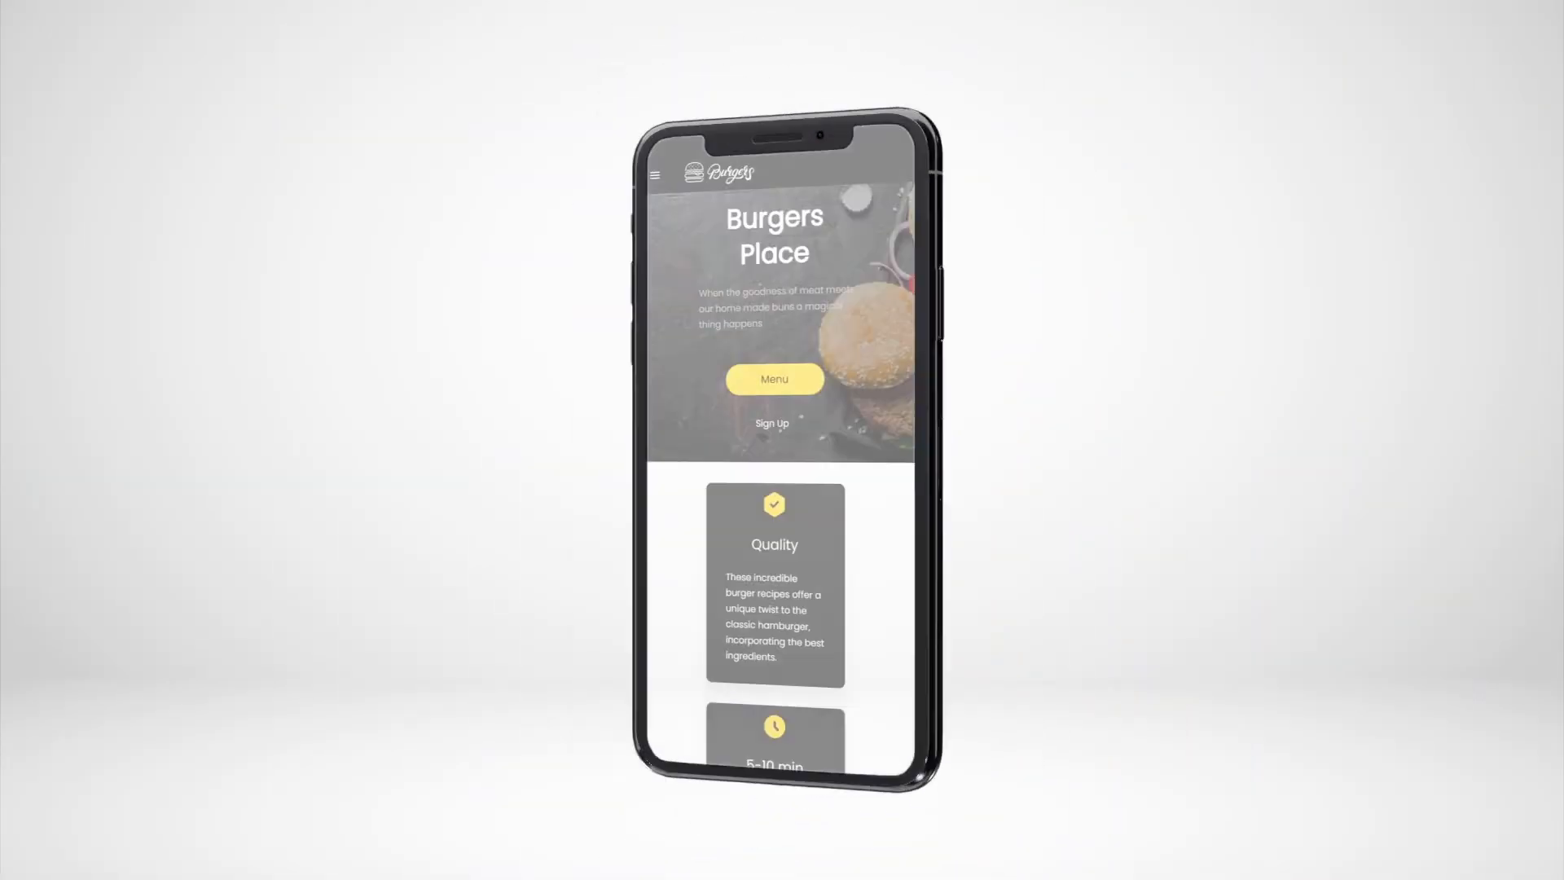
- Open and close the mobile side menu, then scroll to the Beef Burger and BBQ Chicken cards
{"action": "left_click", "coordinate": [655, 176]}
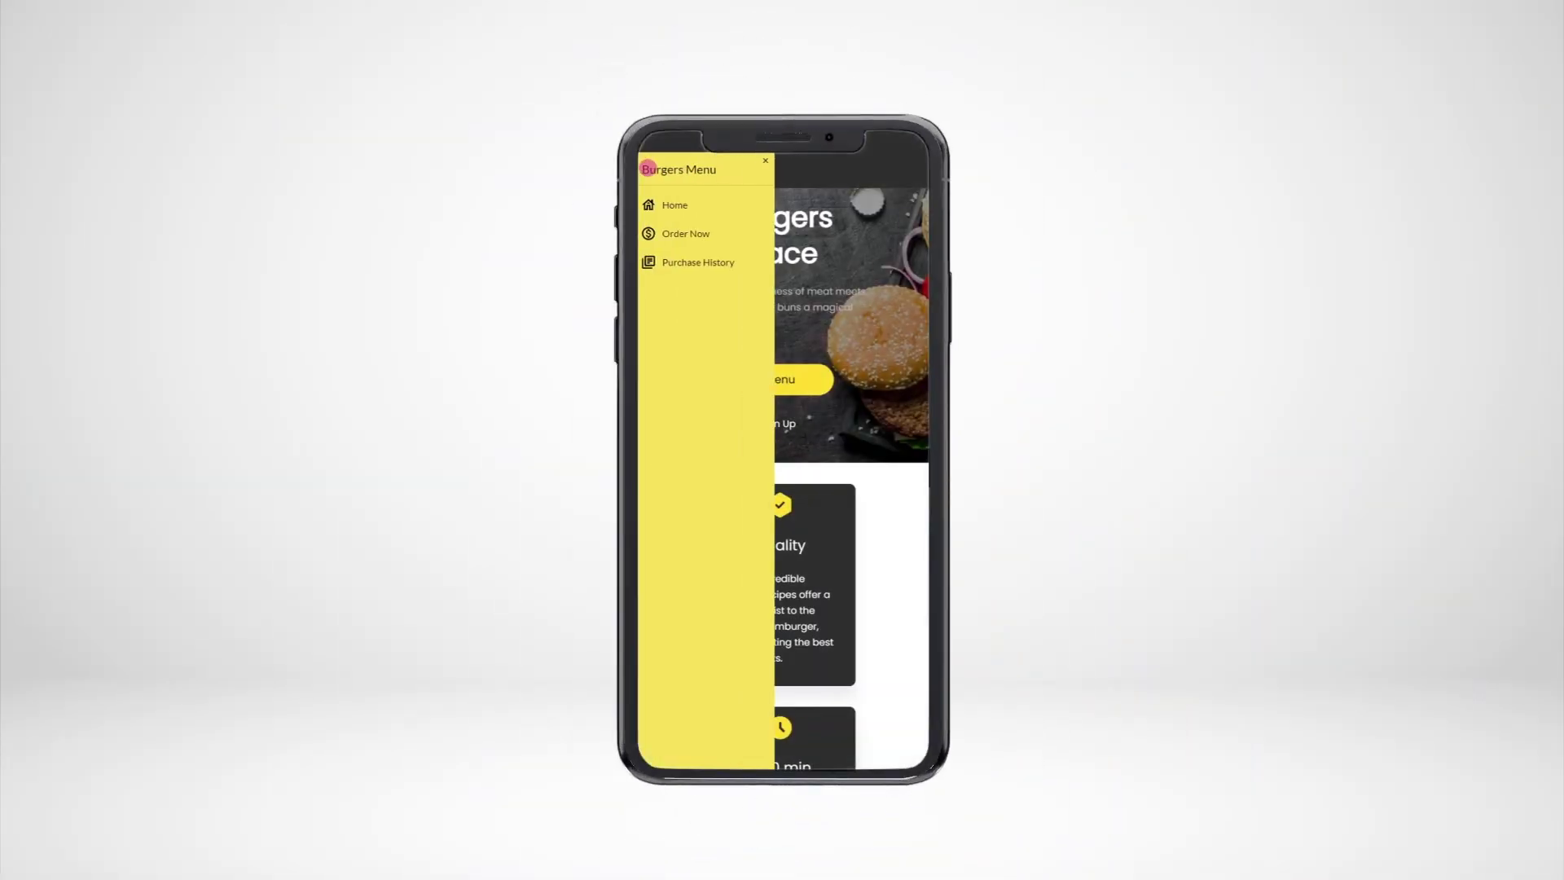
{"action": "left_click", "coordinate": [765, 160]}
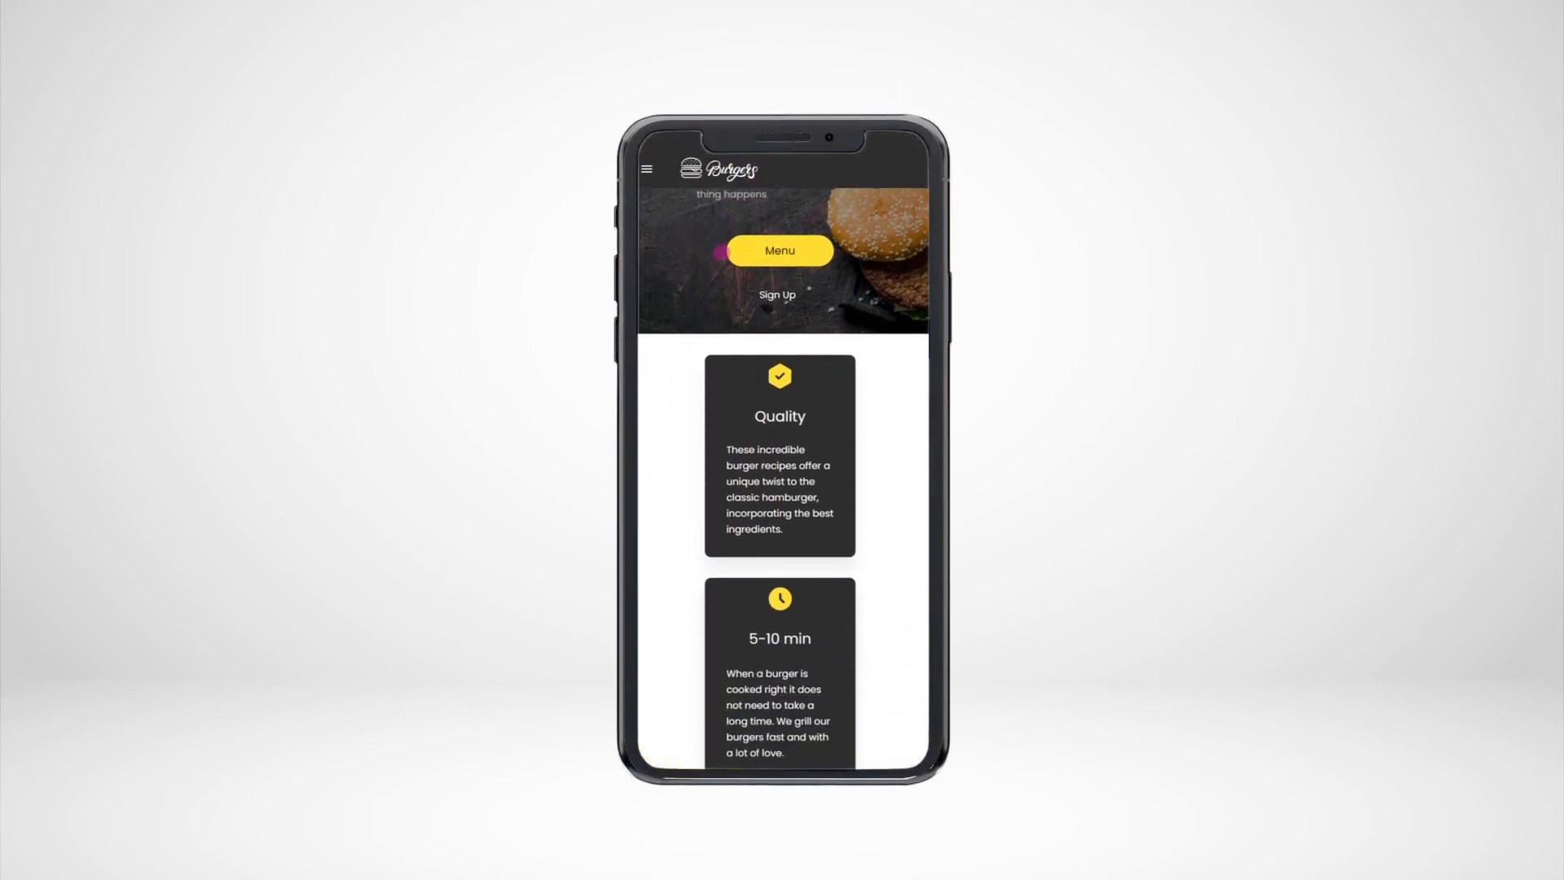
{"action": "scroll", "scroll_direction": "down", "scroll_amount": 3}
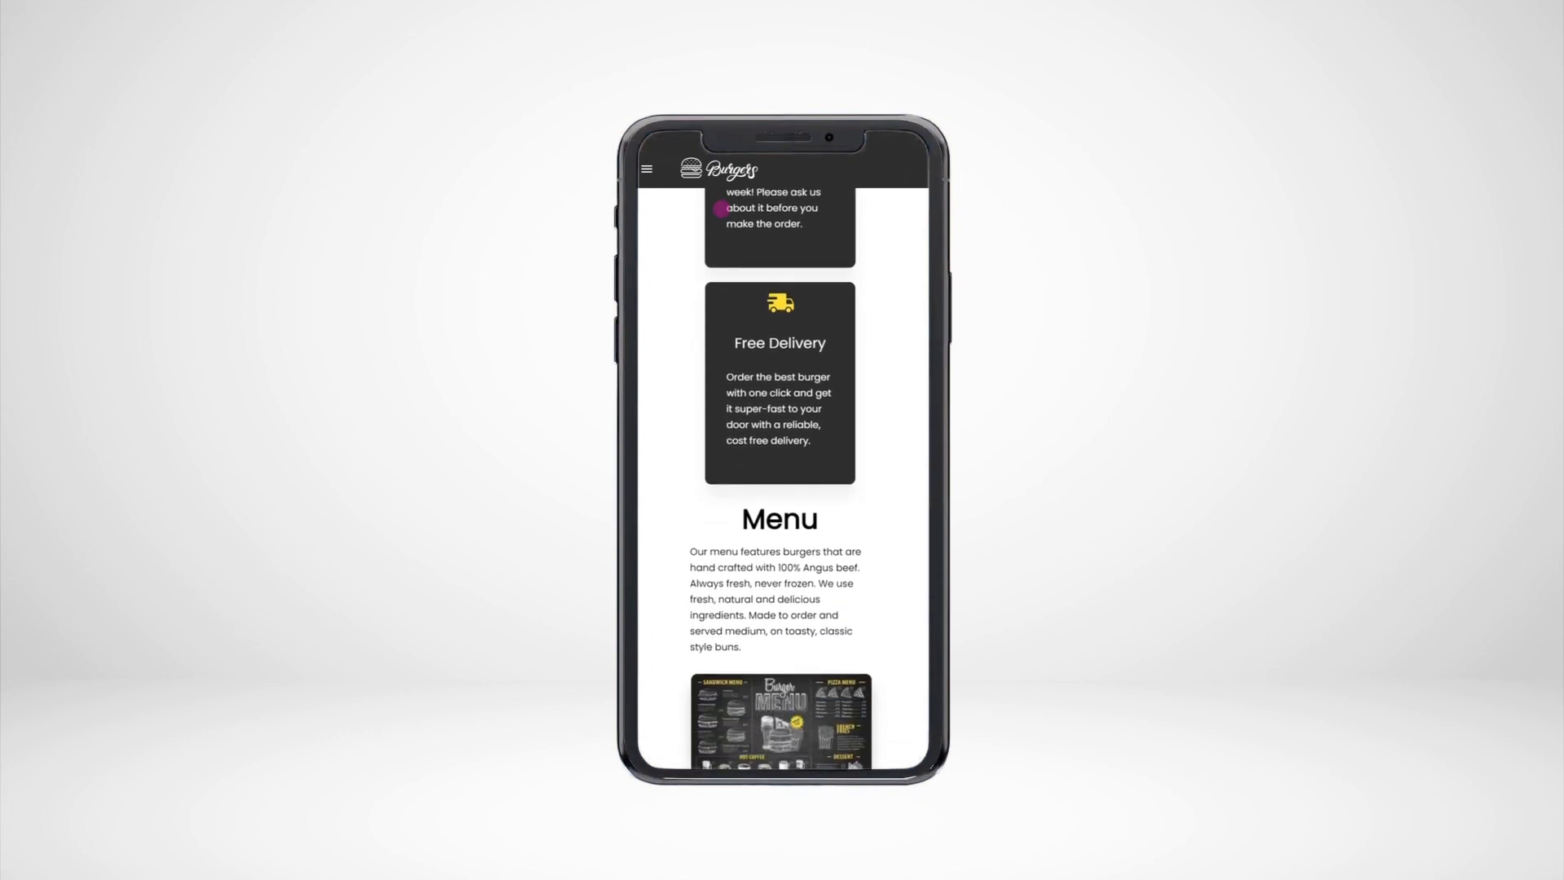
{"action": "scroll", "scroll_direction": "down", "scroll_amount": 3}
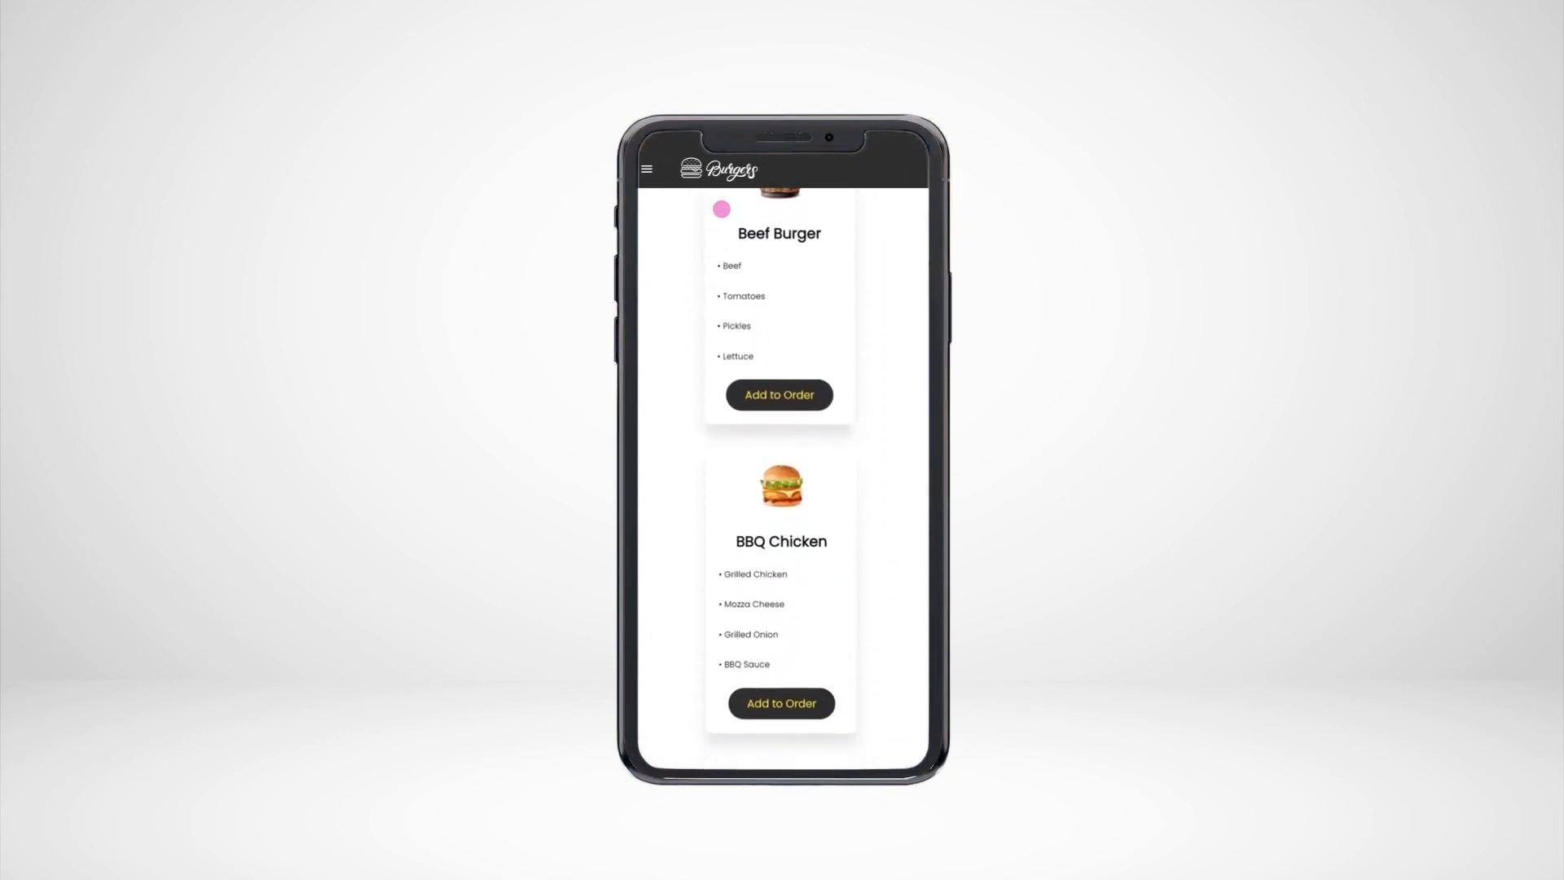